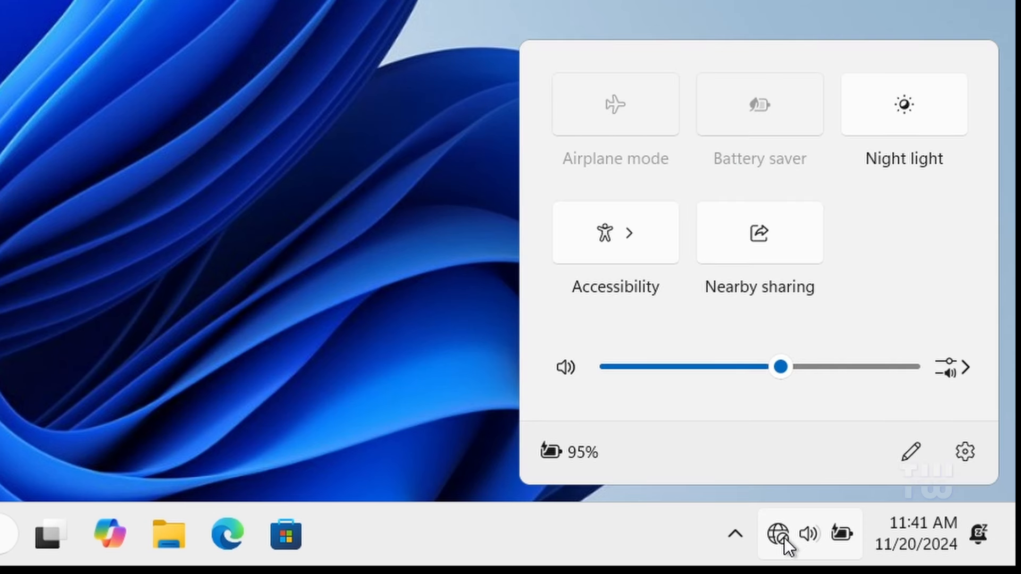
pyautogui.moveTo(393, 312)
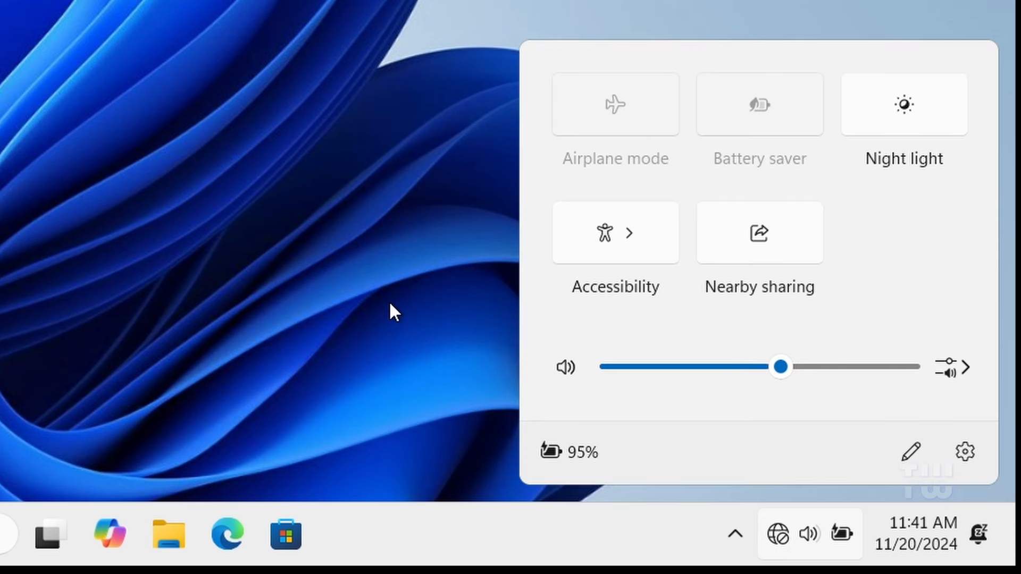
# Step: Dismiss the Quick Settings flyout so only the desktop shows
pyautogui.click(397, 312)
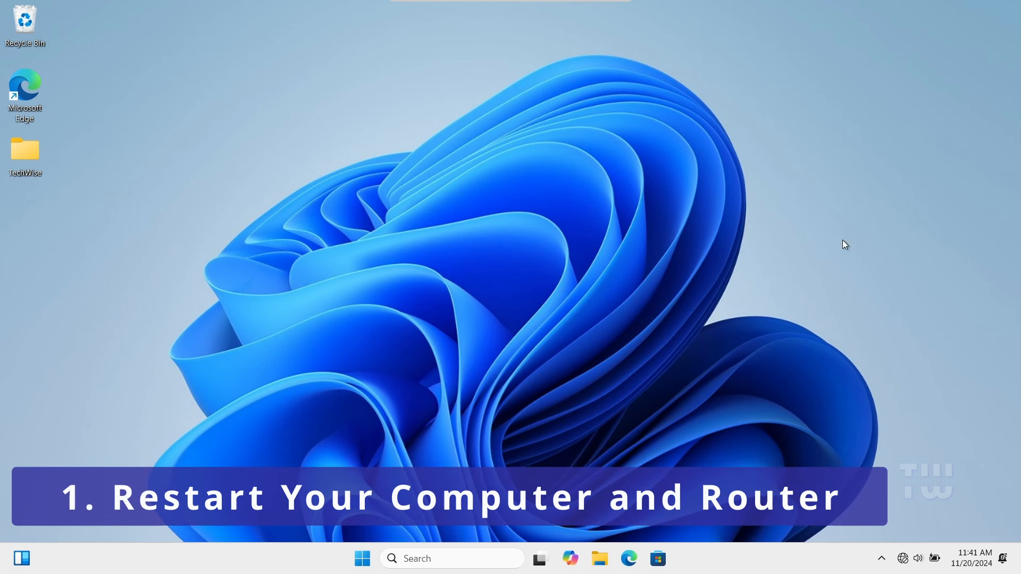
pyautogui.moveTo(868, 362)
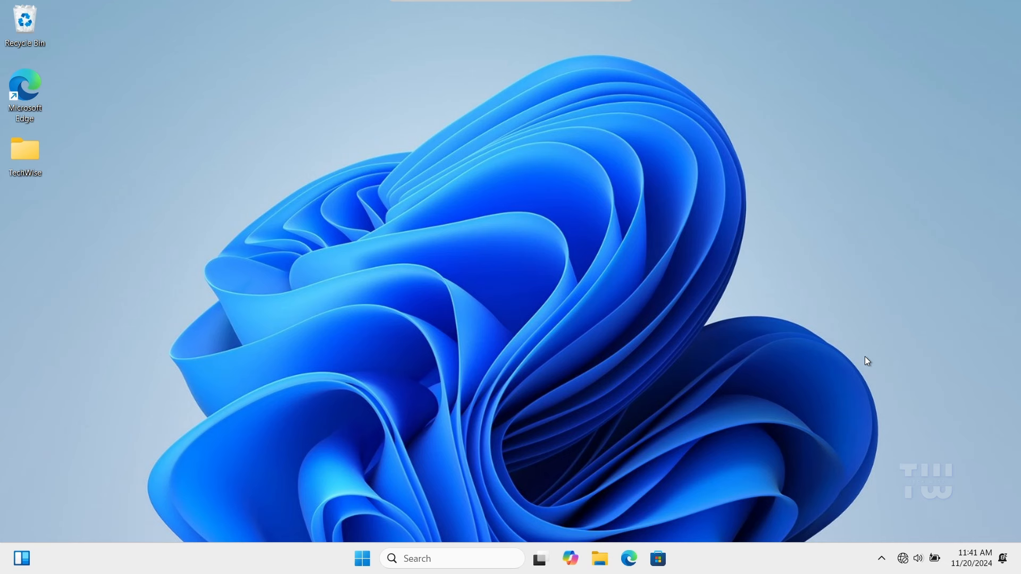
pyautogui.moveTo(892, 549)
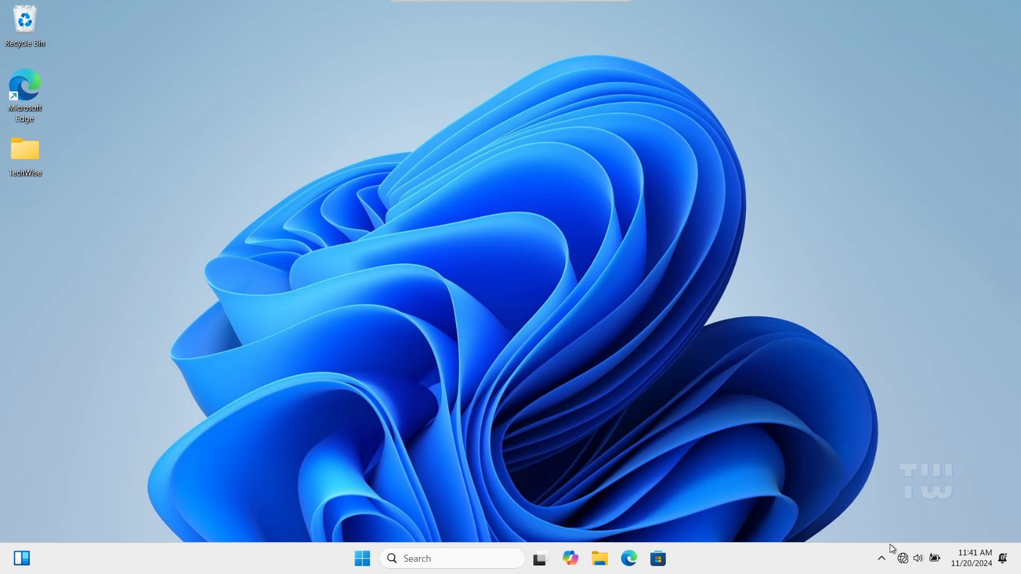
pyautogui.click(361, 559)
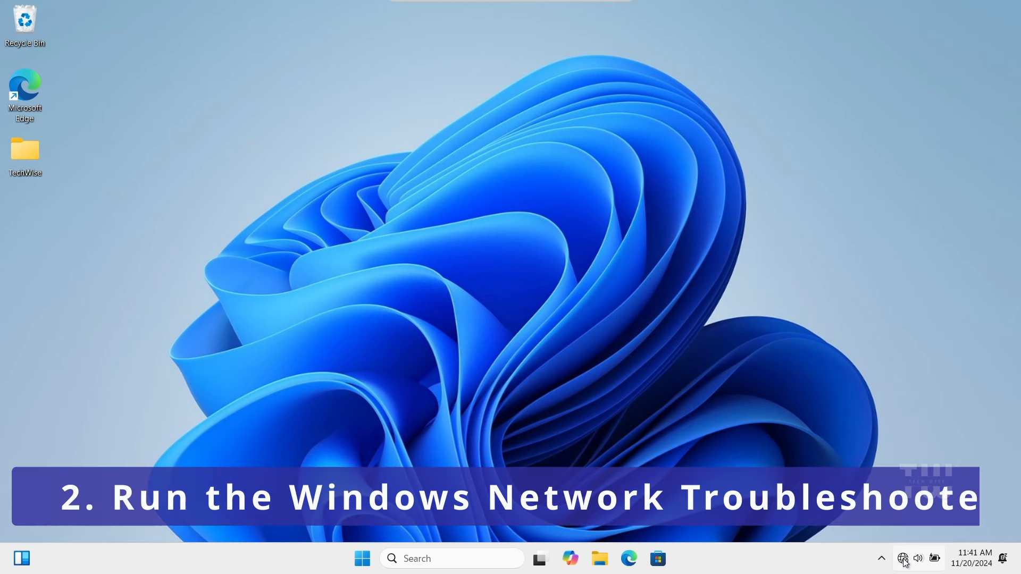
pyautogui.moveTo(903, 558)
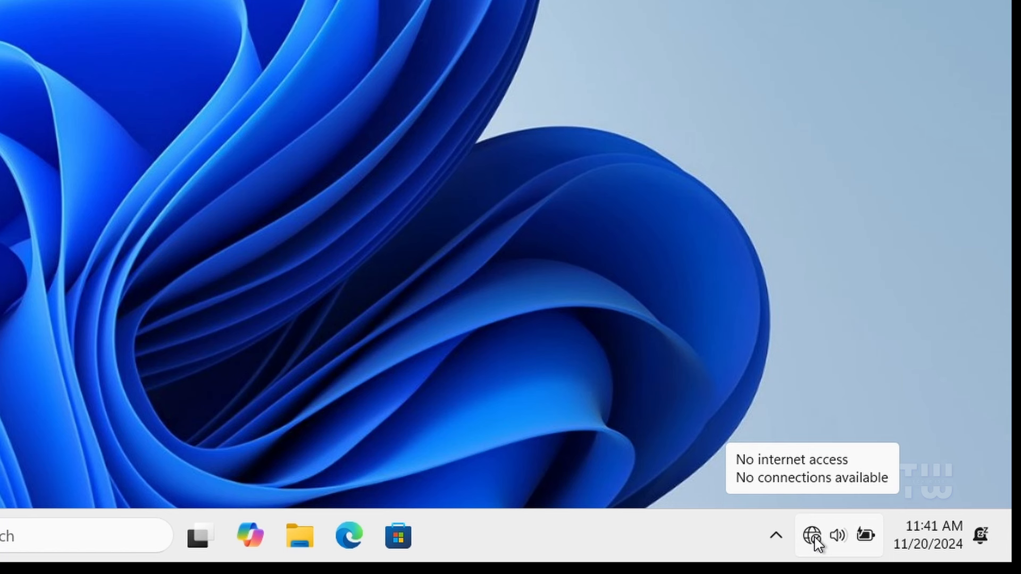
# Step: Run Diagnose network problems from the taskbar network icon
pyautogui.rightClick(811, 535)
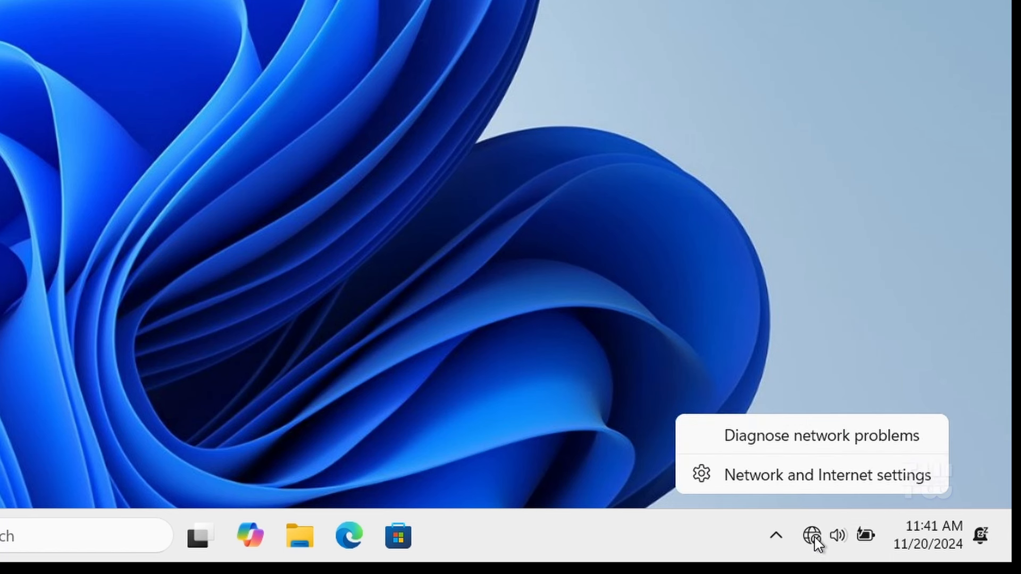
pyautogui.moveTo(820, 453)
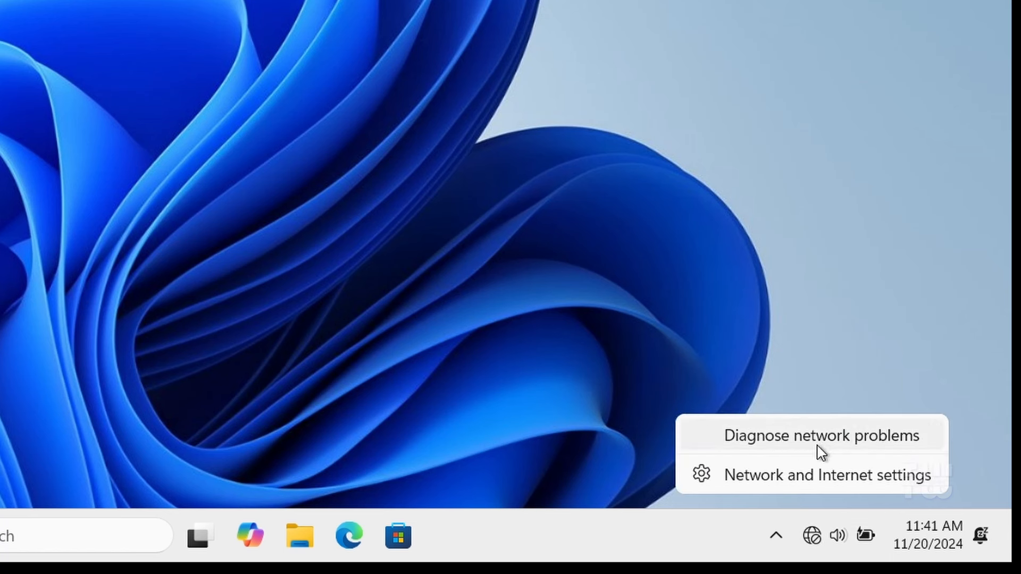
pyautogui.moveTo(822, 447)
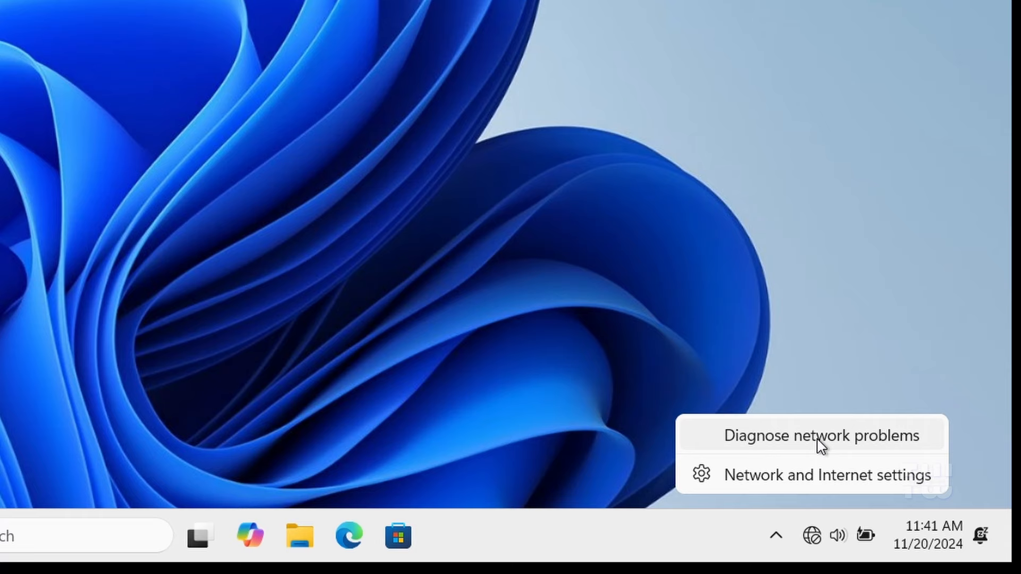
pyautogui.click(820, 437)
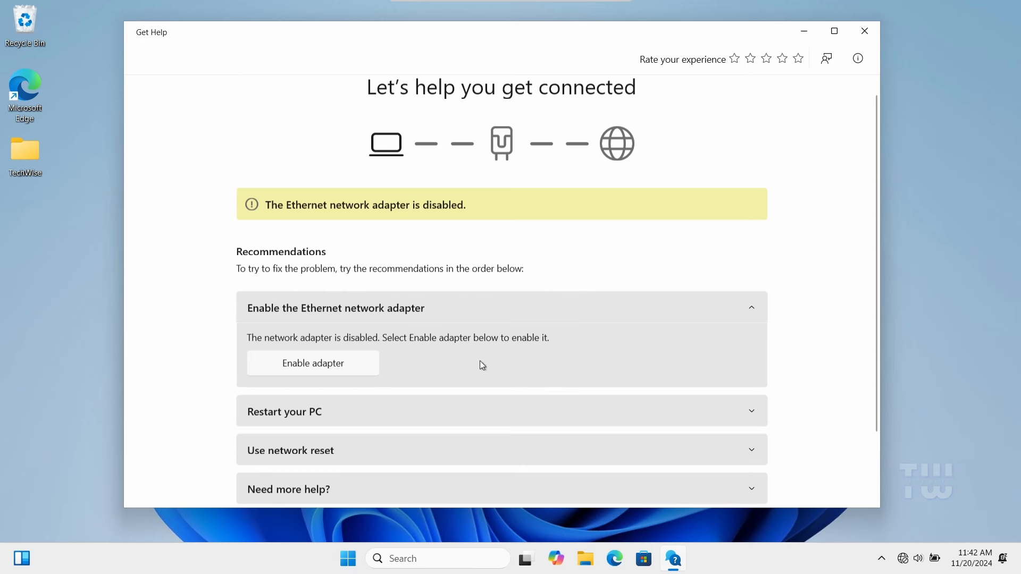
# Step: Enable the disabled Ethernet adapter in Get Help, confirm connection, and close the troubleshooter
pyautogui.click(312, 363)
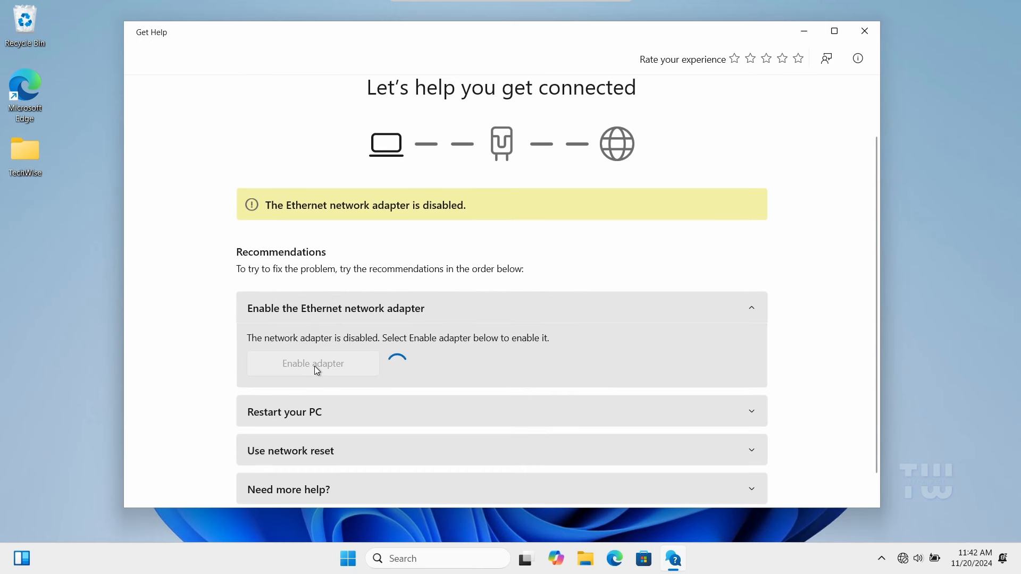
pyautogui.click(313, 364)
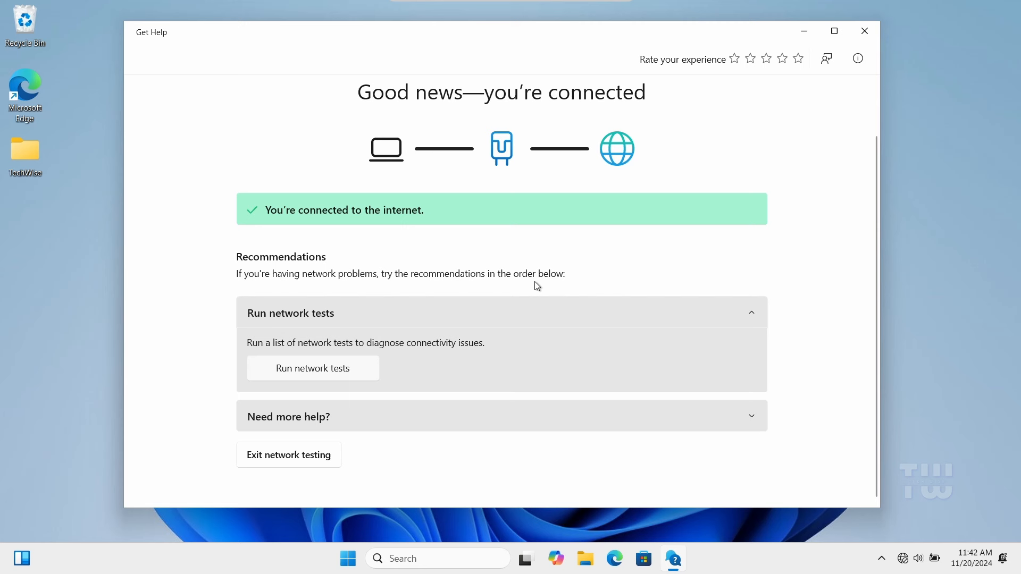
pyautogui.moveTo(905, 558)
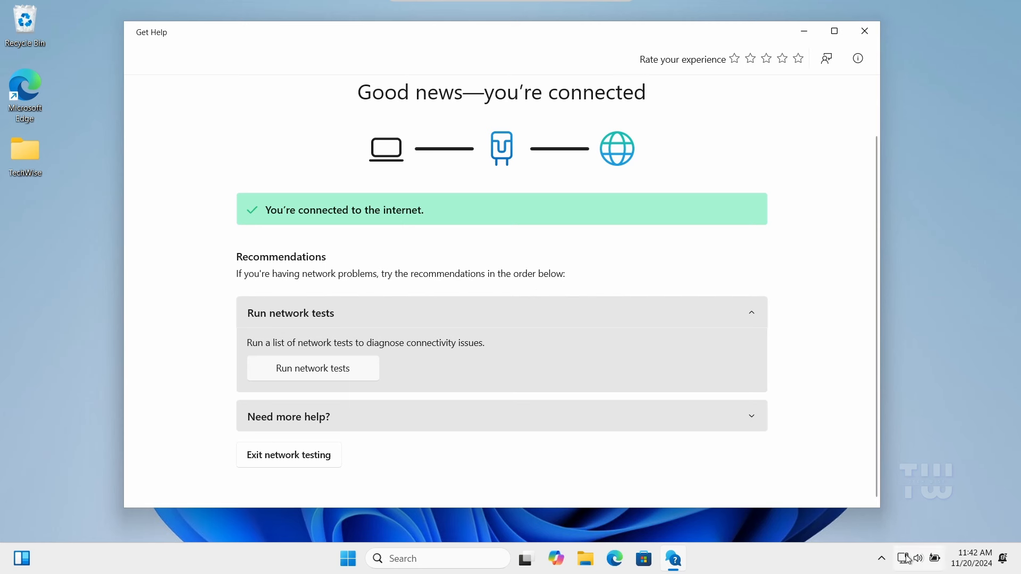
pyautogui.click(917, 558)
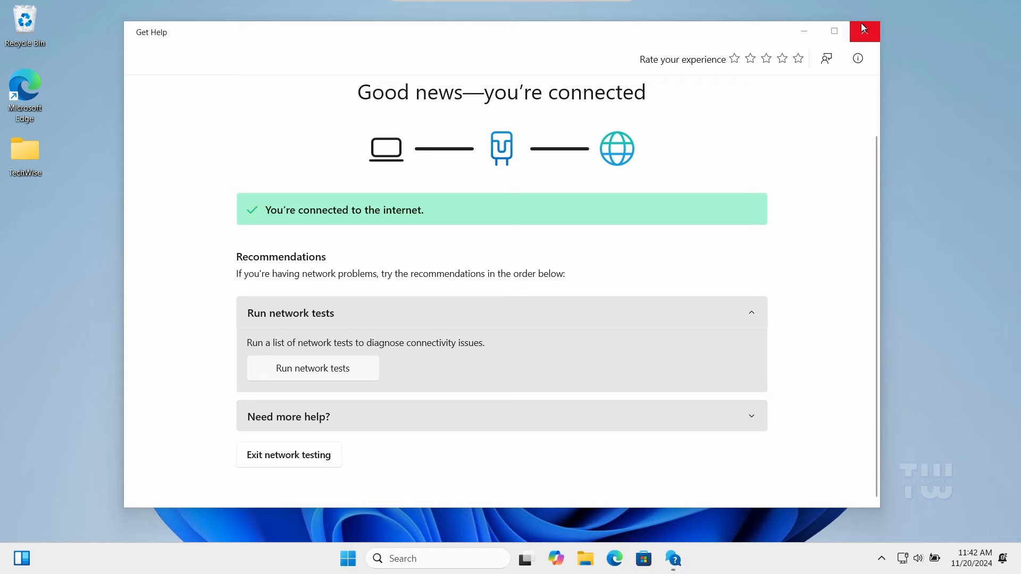
pyautogui.click(864, 30)
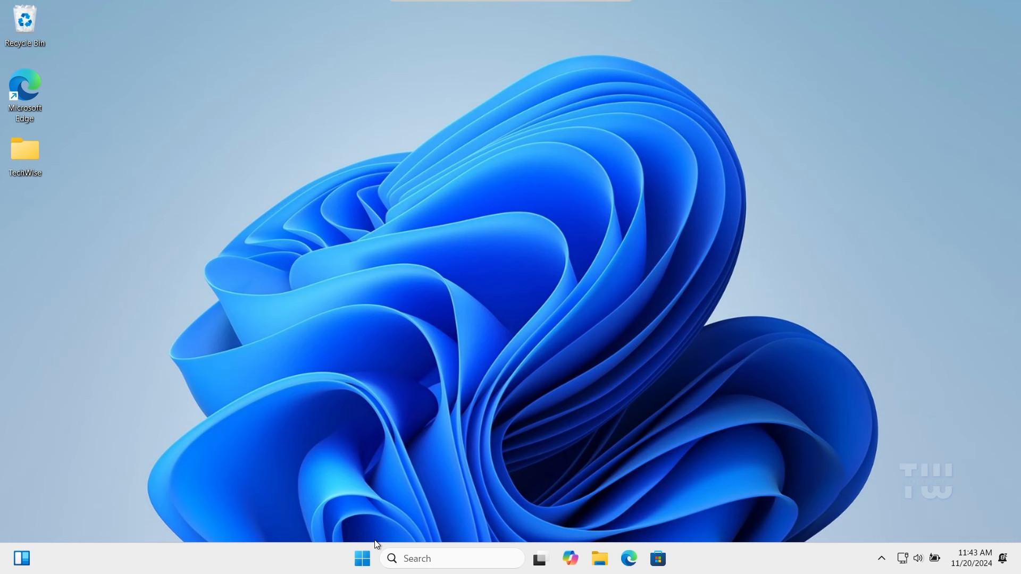
# Step: Go to Settings > Network & internet > Wi-Fi > Manage known networks
pyautogui.rightClick(361, 558)
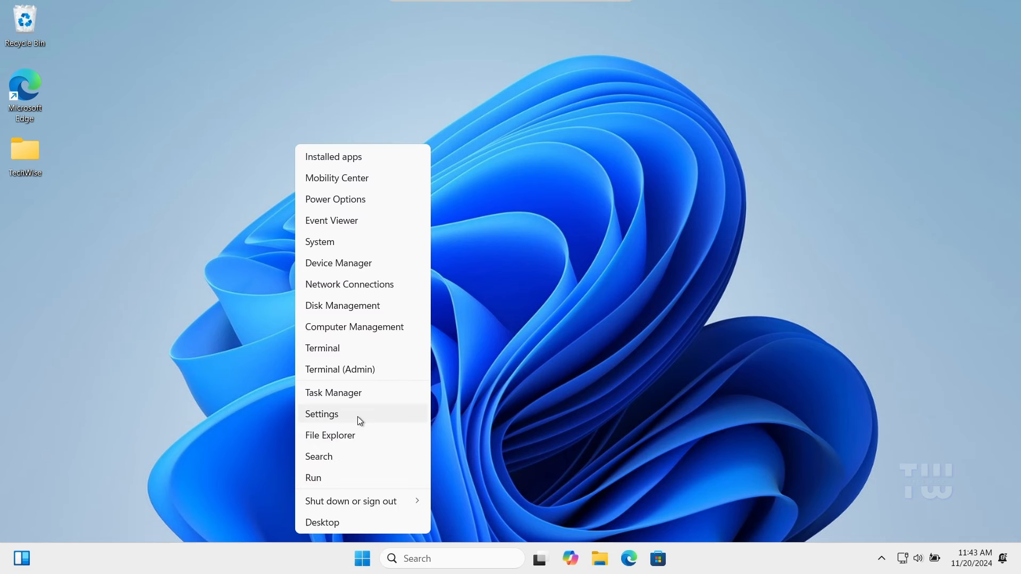
pyautogui.click(321, 413)
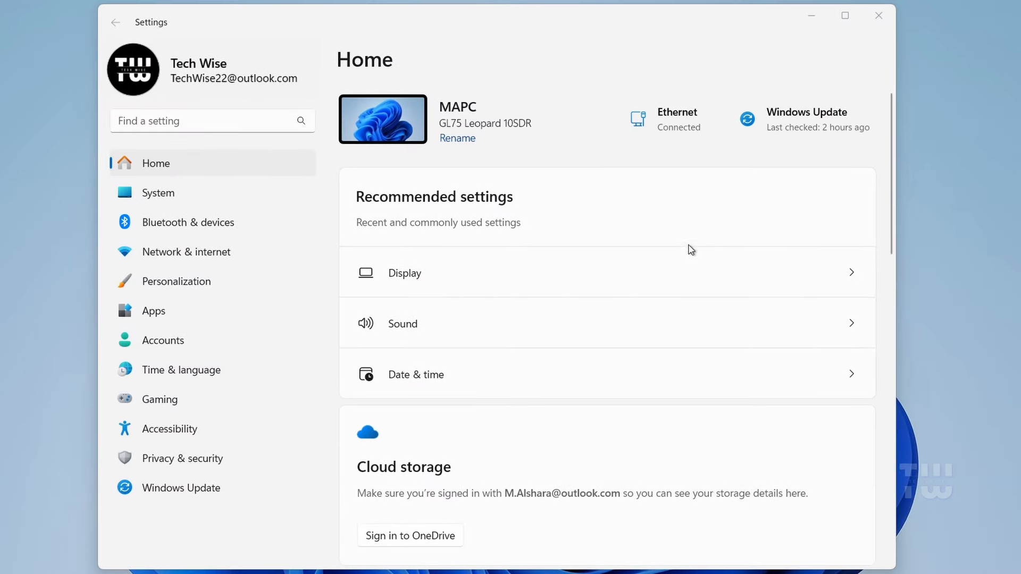
pyautogui.moveTo(185, 252)
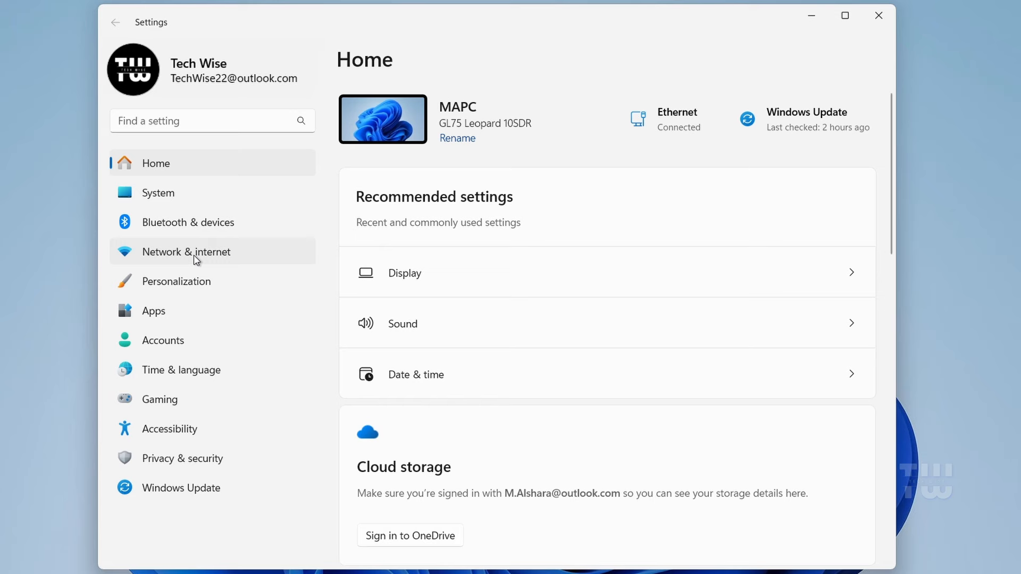
pyautogui.click(186, 252)
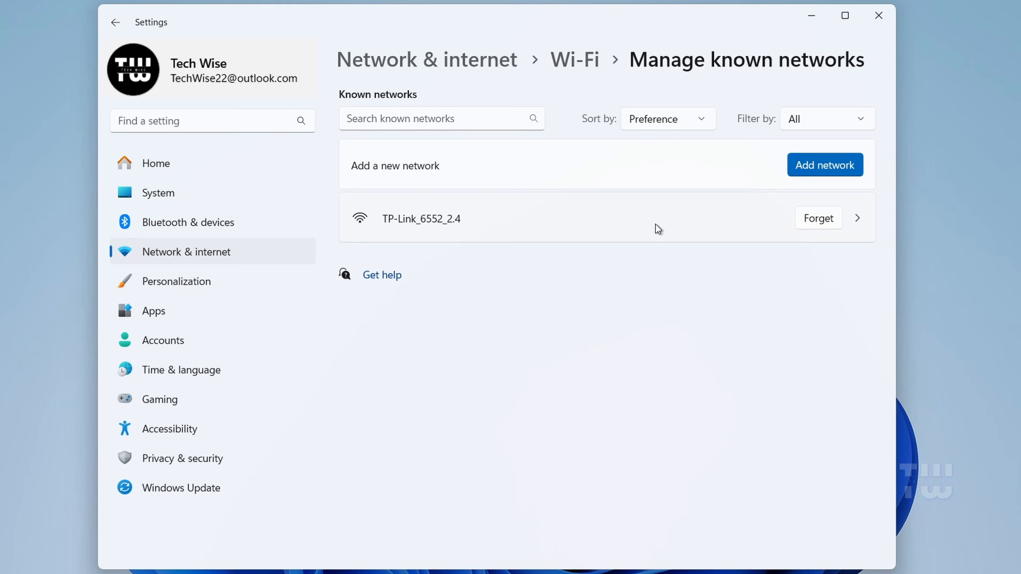
pyautogui.moveTo(630, 226)
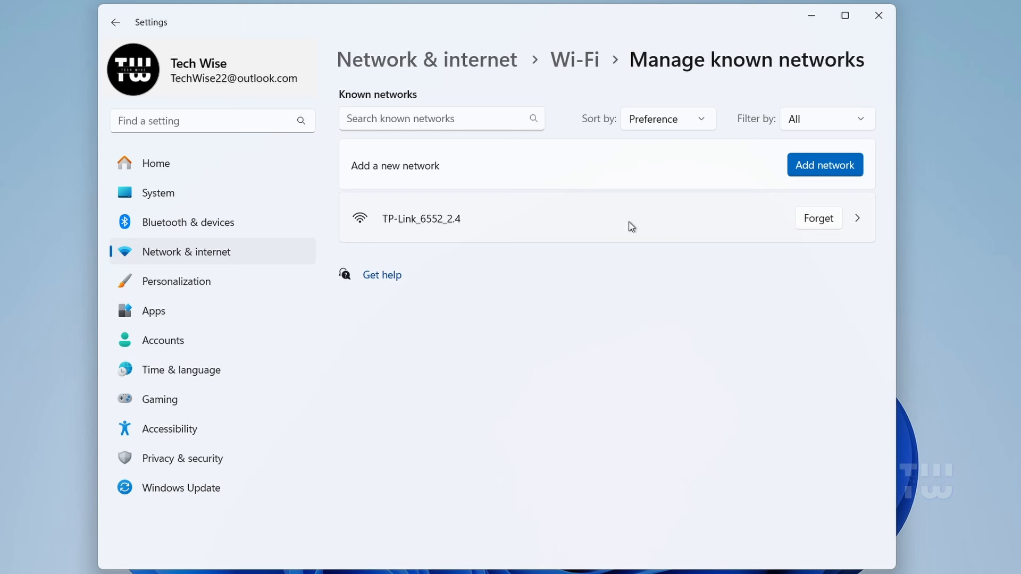
pyautogui.click(818, 218)
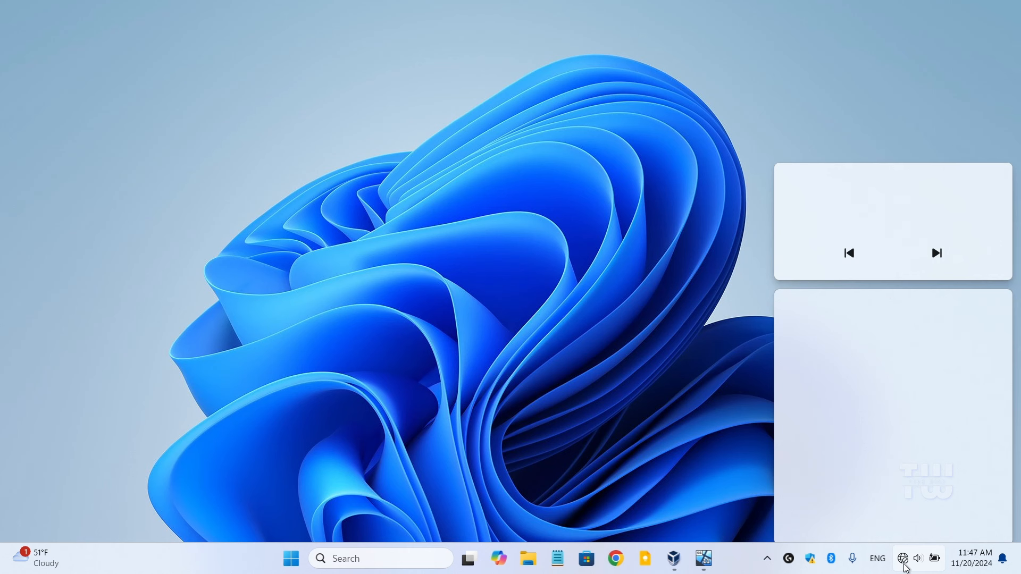
# Step: Turn Wi-Fi on and join TP-Link_6552_2.4 entering its password
pyautogui.click(901, 559)
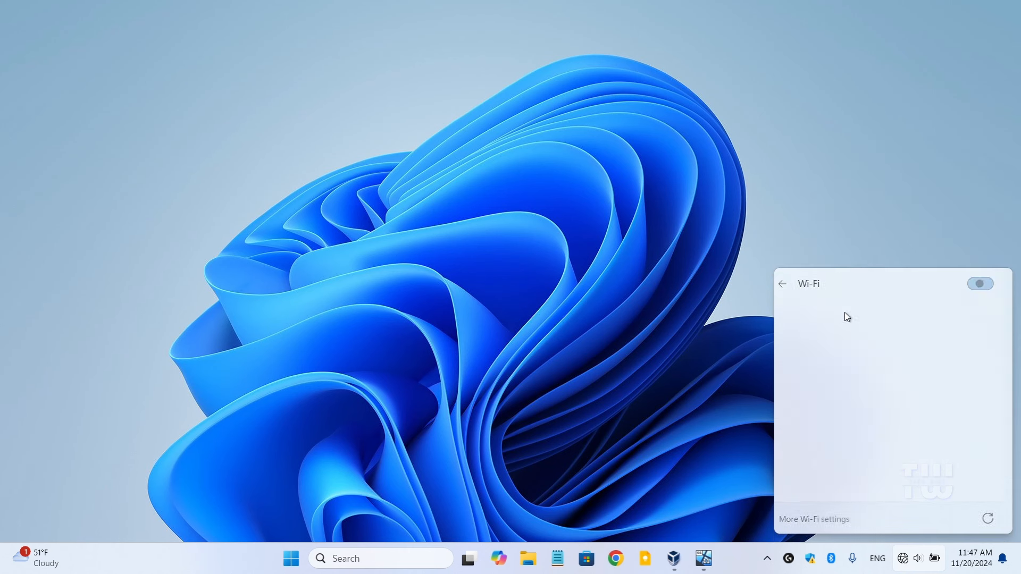
pyautogui.click(980, 283)
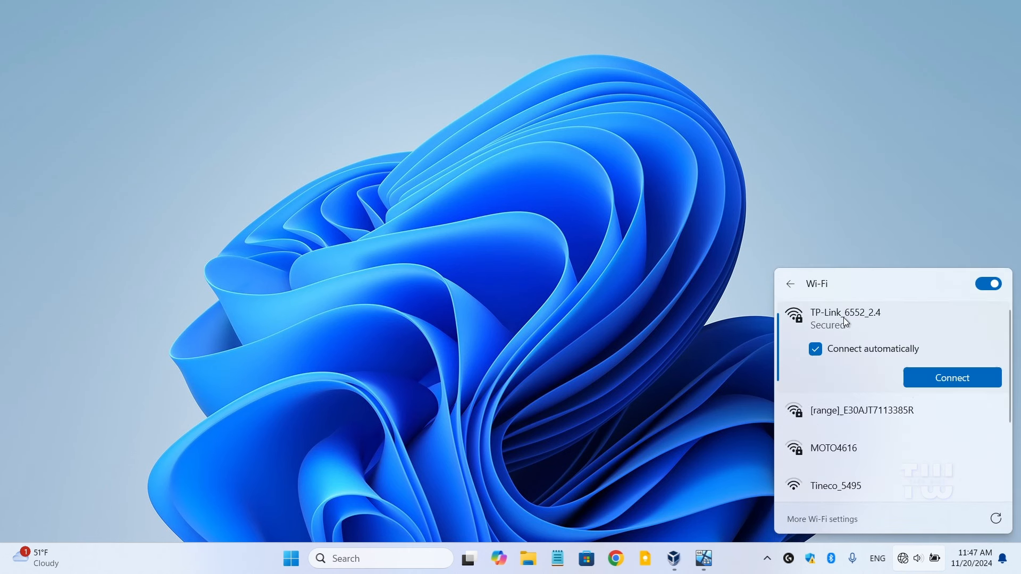
pyautogui.click(951, 378)
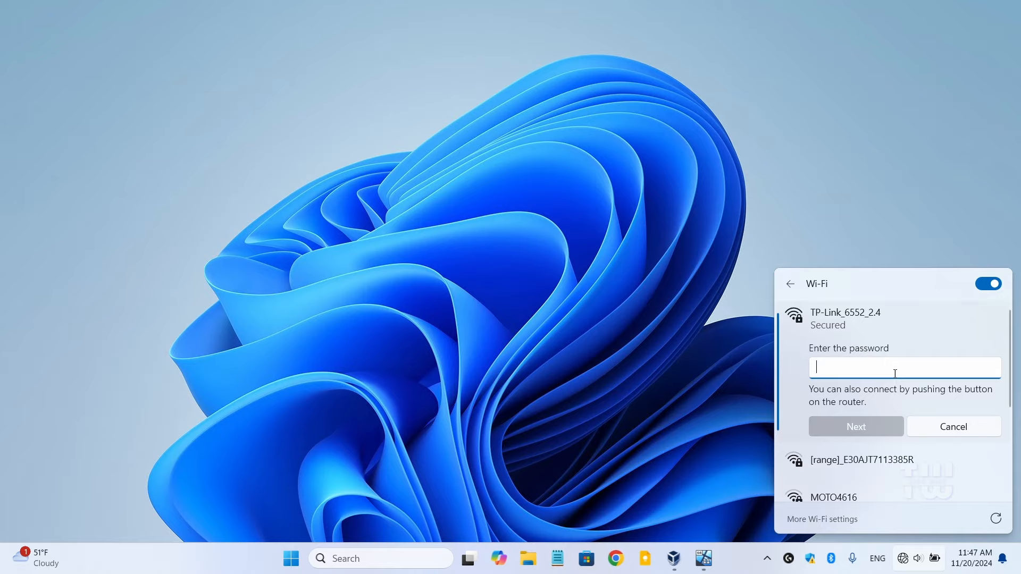
pyautogui.write('password')
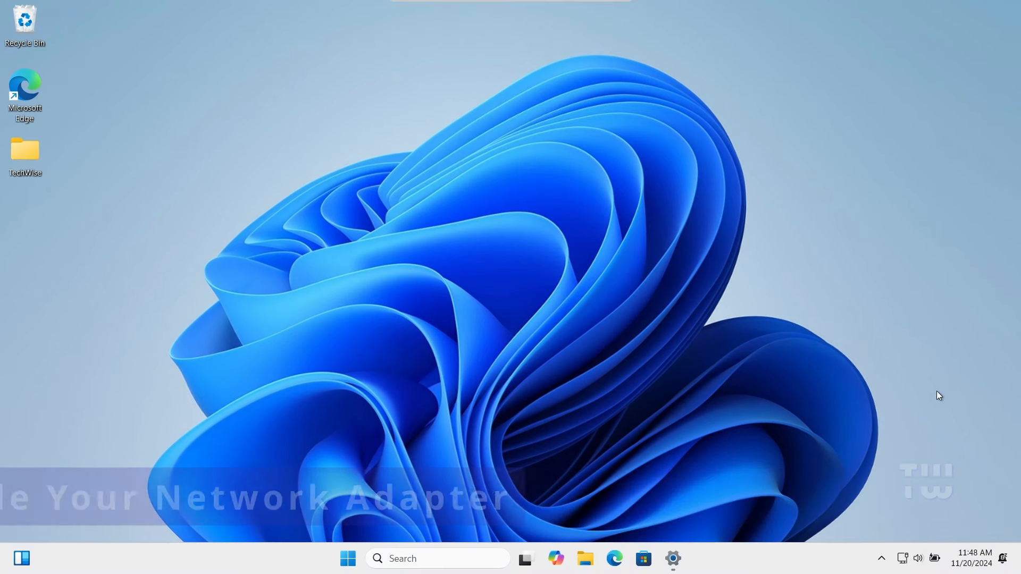
# Step: Launch ncpa.cpl from search and disable the Ethernet adapter
pyautogui.click(436, 559)
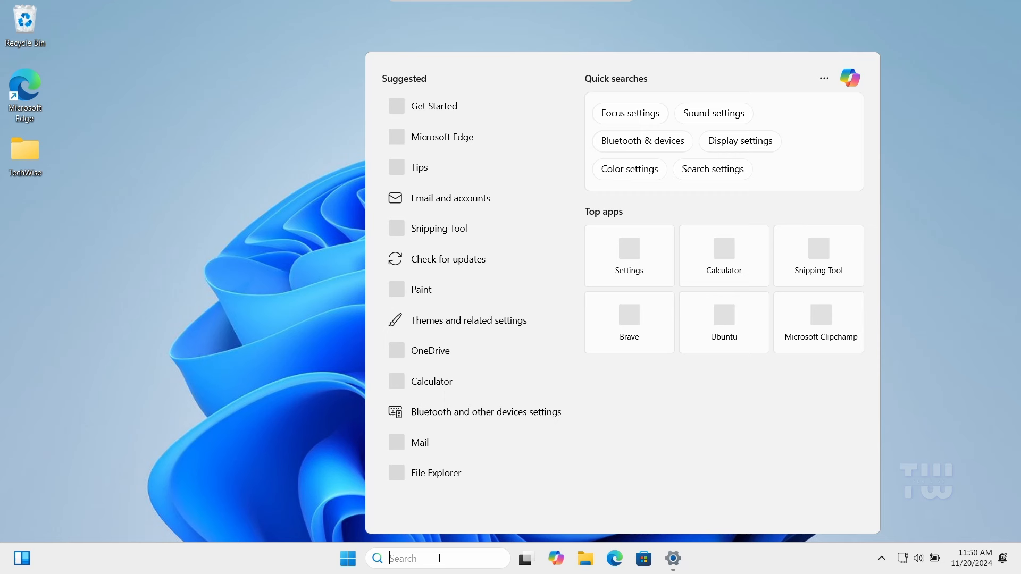
pyautogui.write('ncpa cpl')
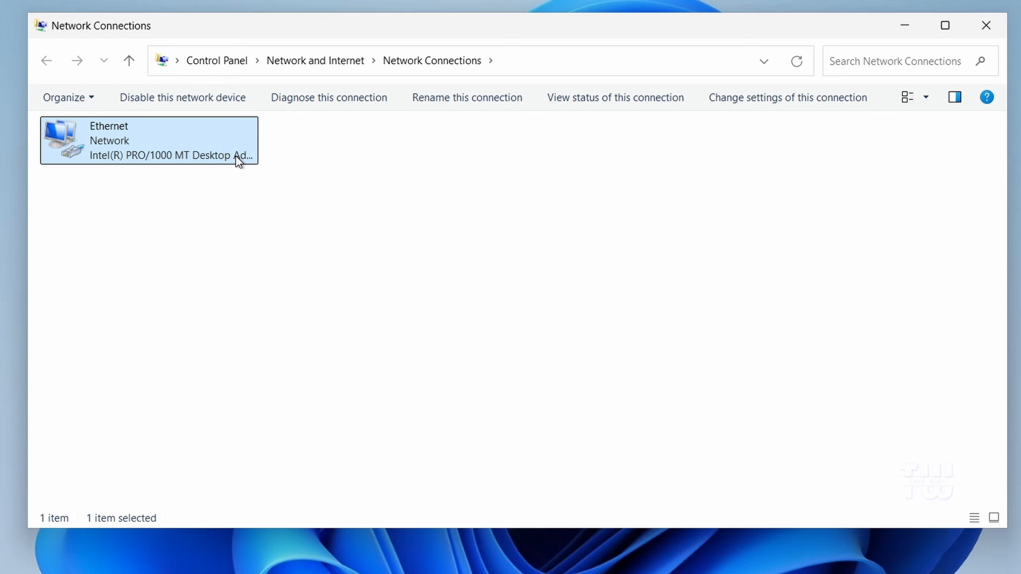
pyautogui.click(182, 97)
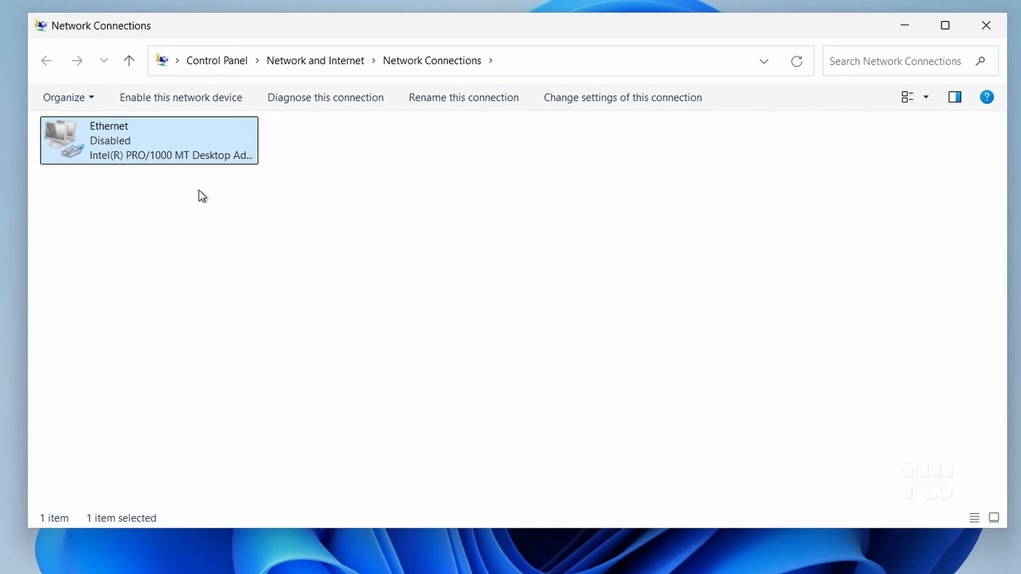
# Step: Re-enable the Ethernet adapter and close Network Connections
pyautogui.rightClick(149, 141)
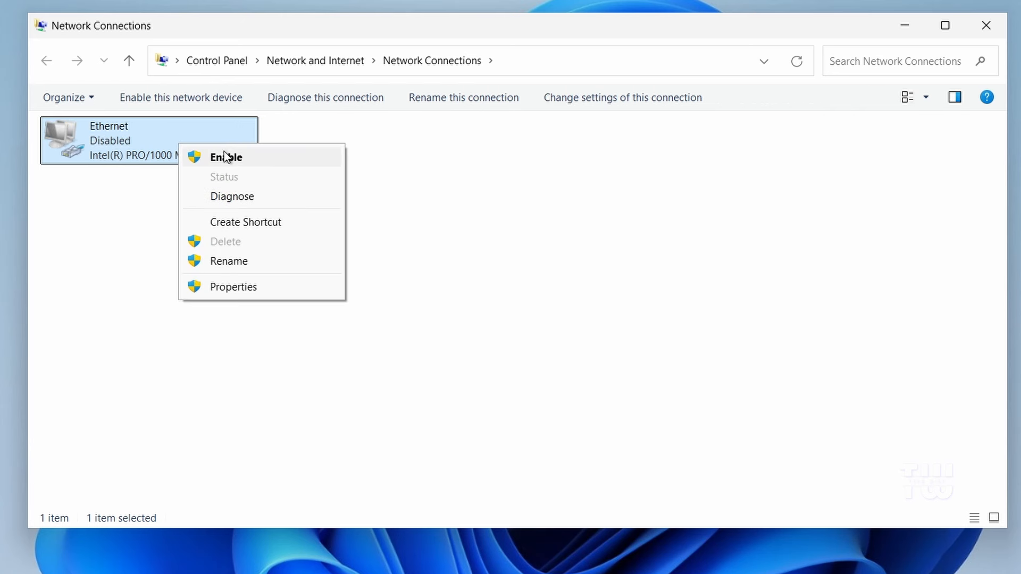
pyautogui.click(225, 157)
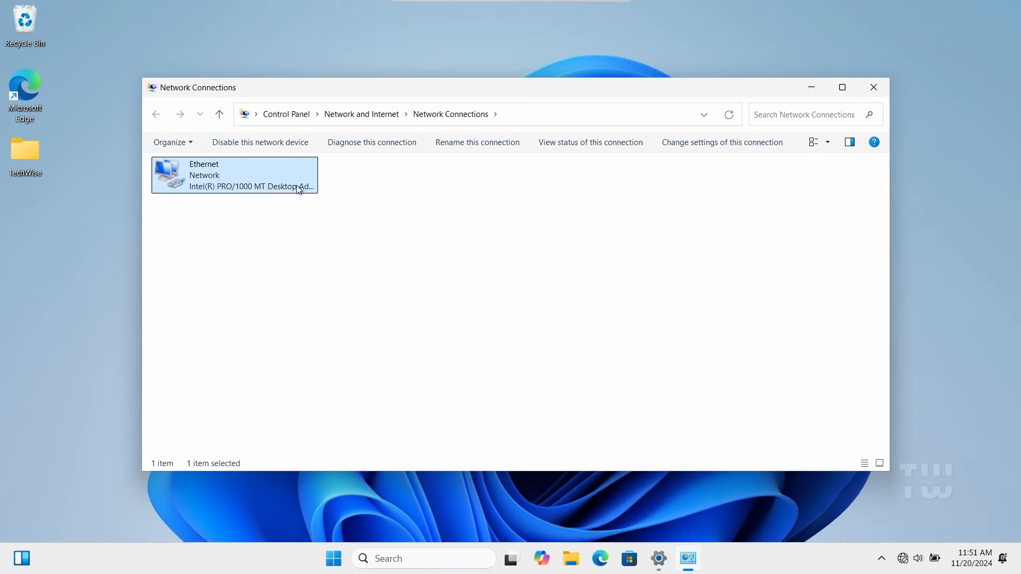
pyautogui.click(873, 86)
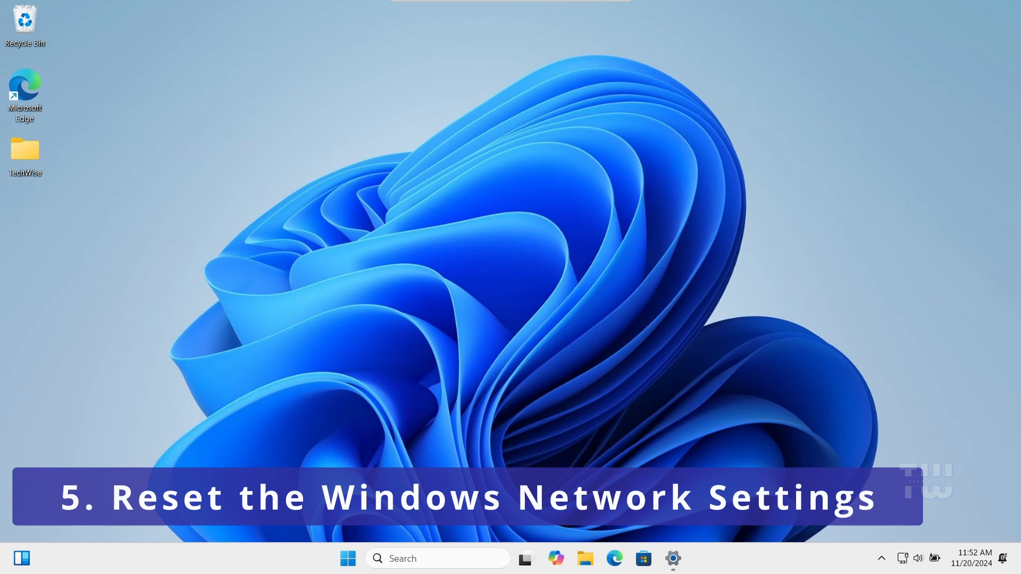
pyautogui.moveTo(744, 408)
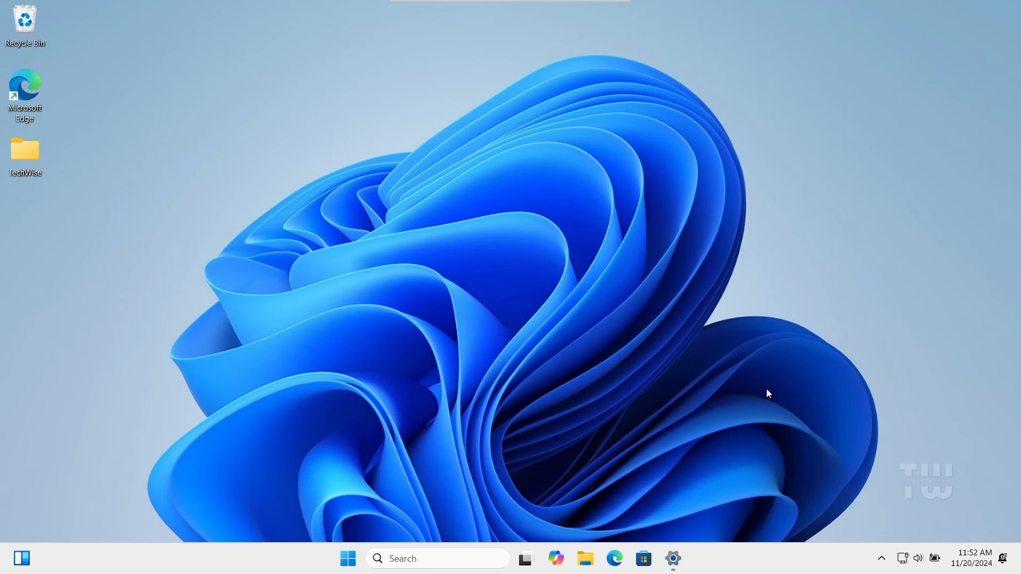
pyautogui.moveTo(389, 519)
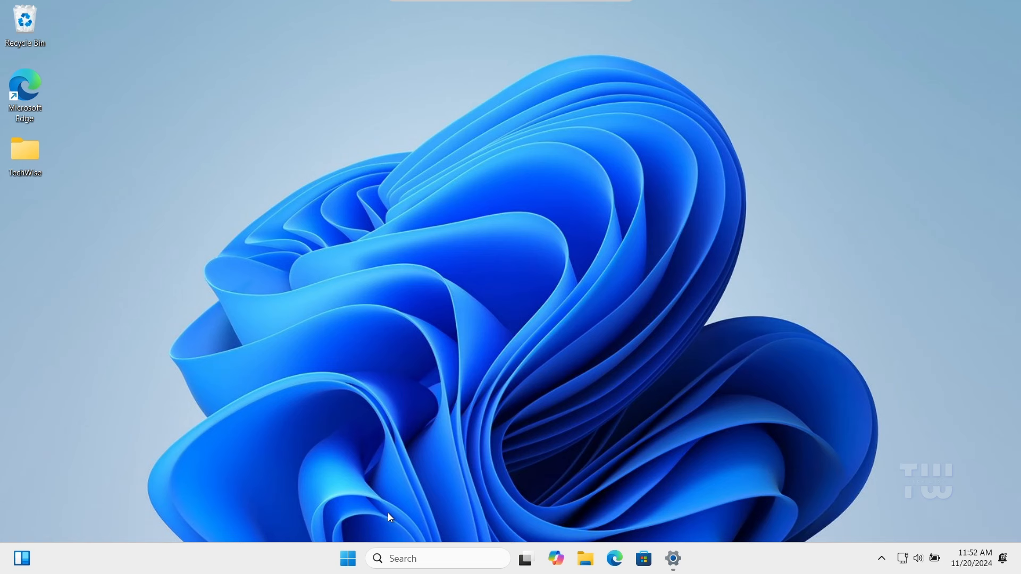
# Step: Navigate Settings to Network & internet > Advanced network settings > Network reset
pyautogui.rightClick(348, 559)
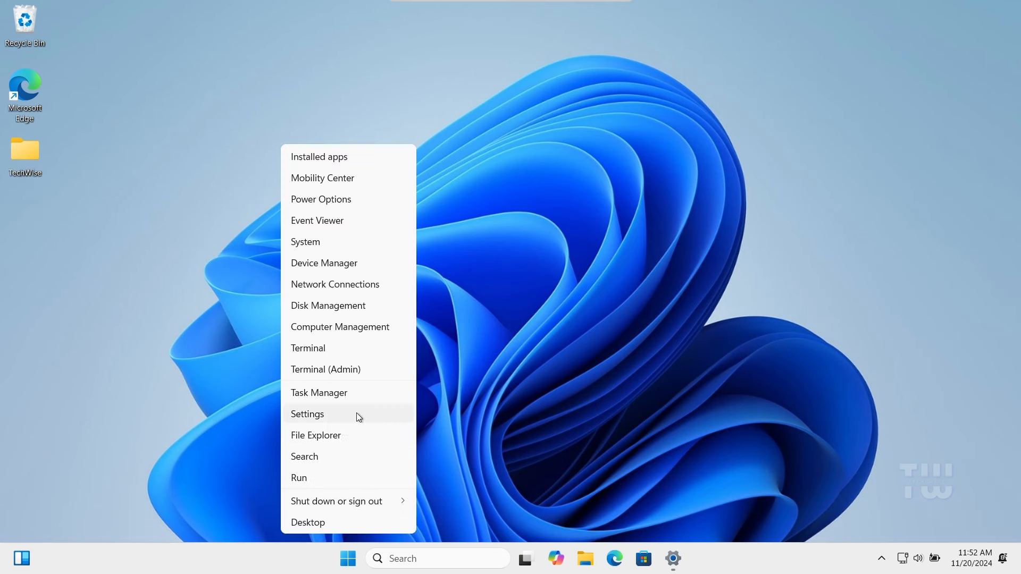
pyautogui.click(307, 414)
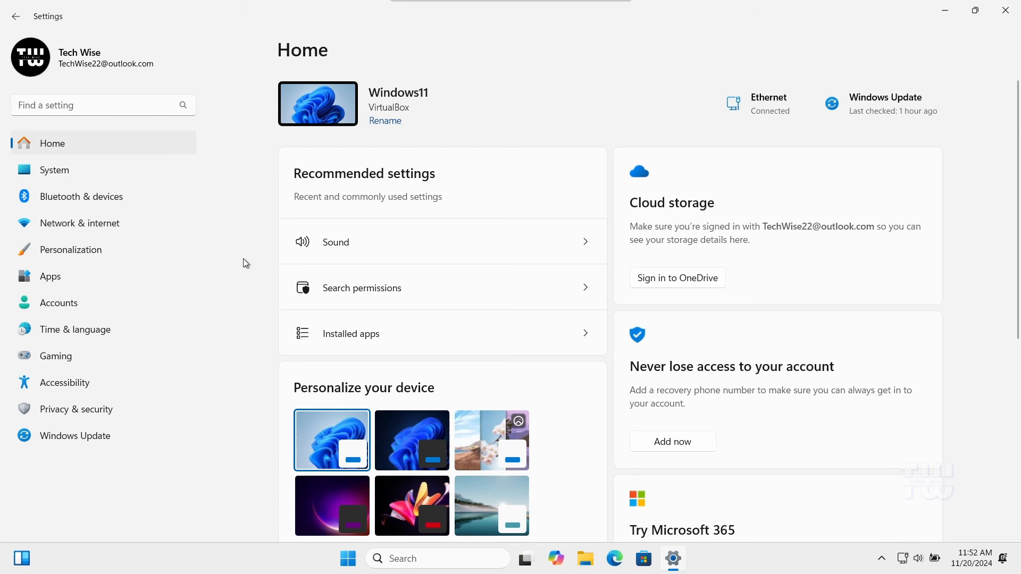
pyautogui.click(79, 224)
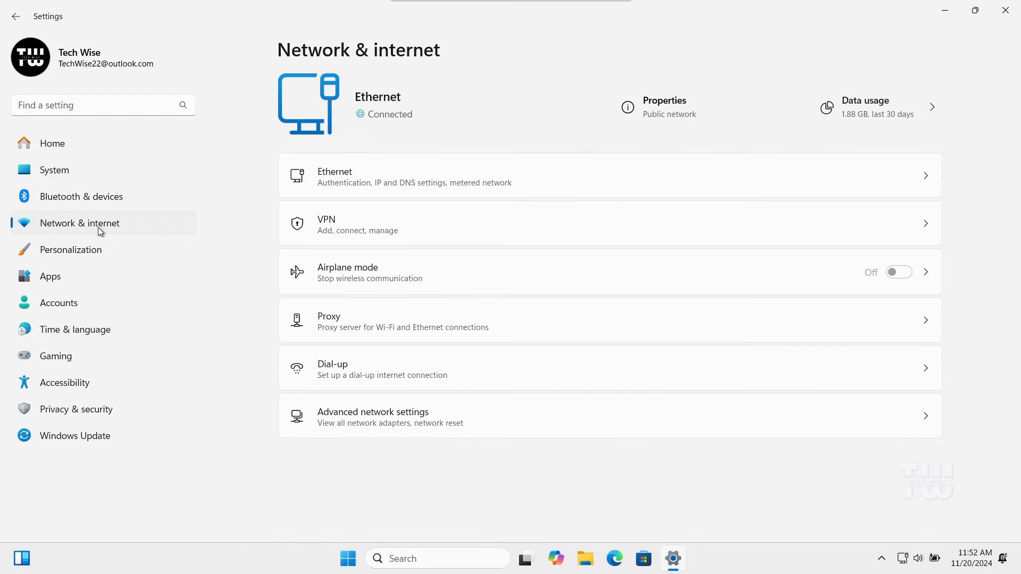
pyautogui.moveTo(450, 376)
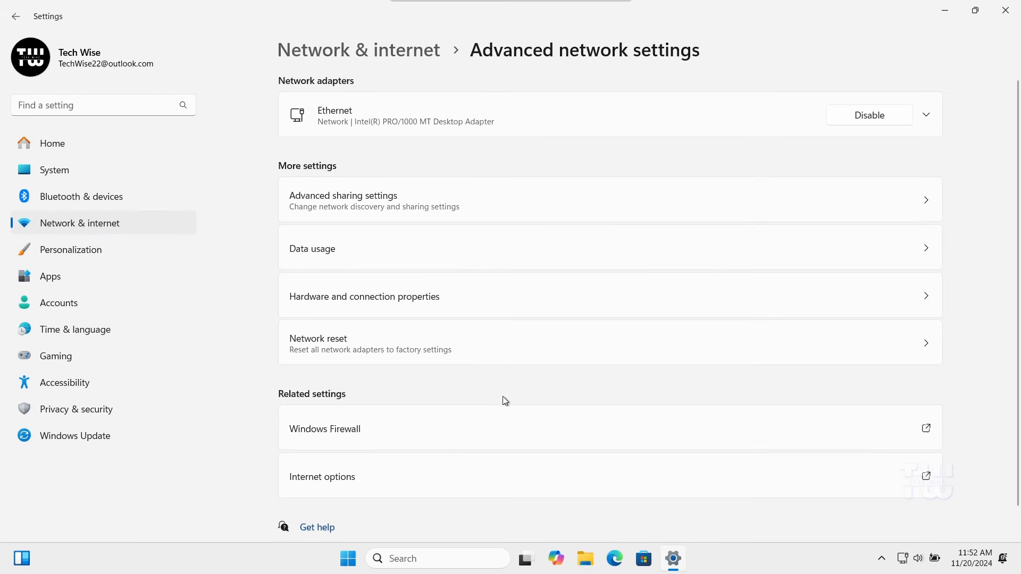
pyautogui.scroll(-3)
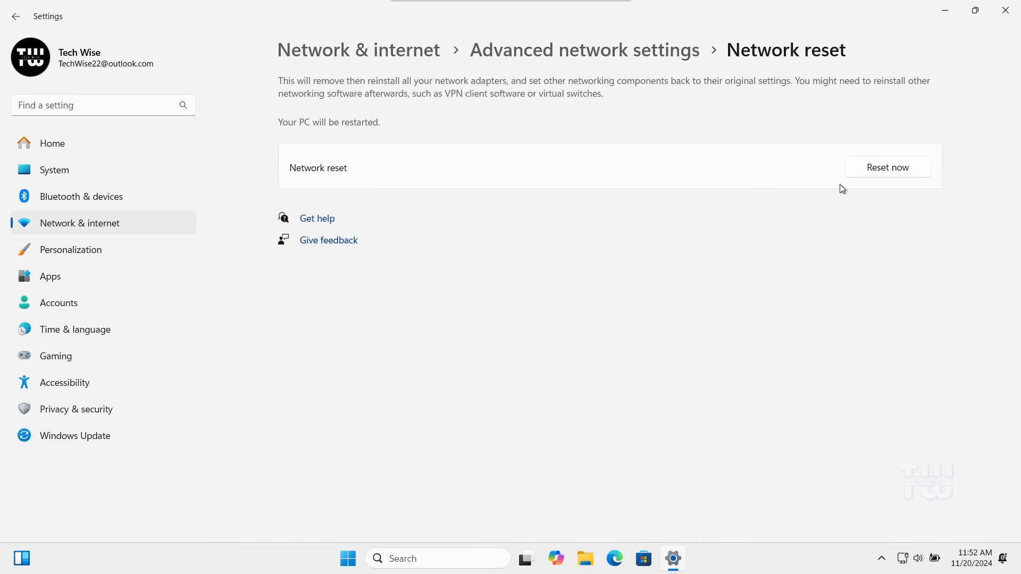
# Step: Reset now, confirm Yes, dismiss the 5-minute shutdown notice, and close Settings
pyautogui.click(888, 167)
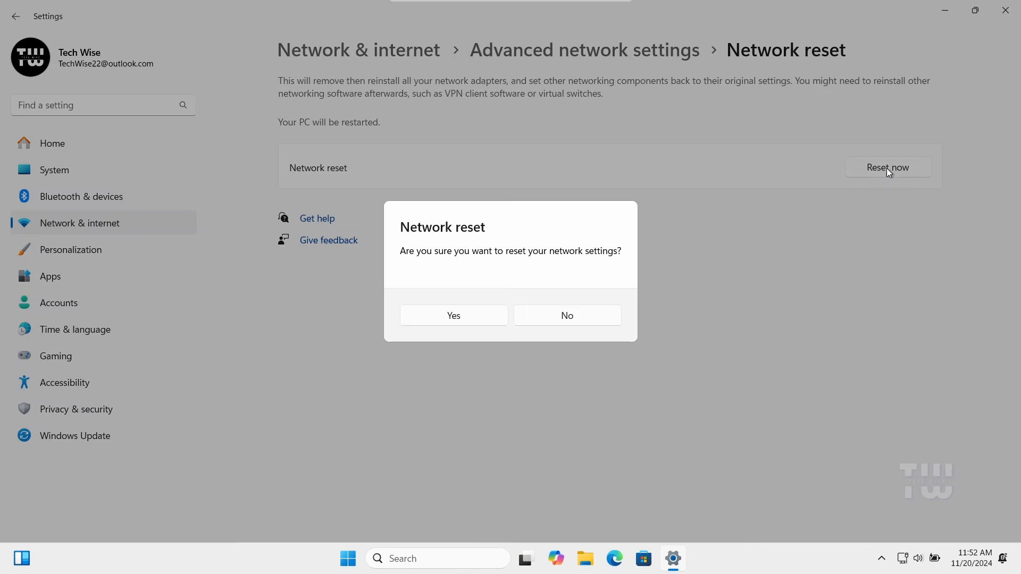
pyautogui.click(566, 315)
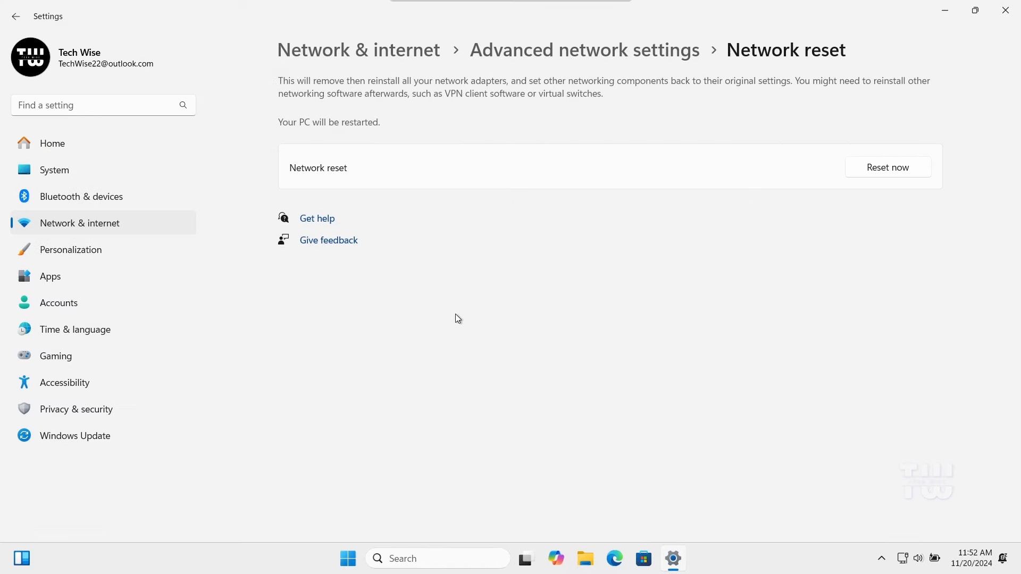
pyautogui.click(886, 167)
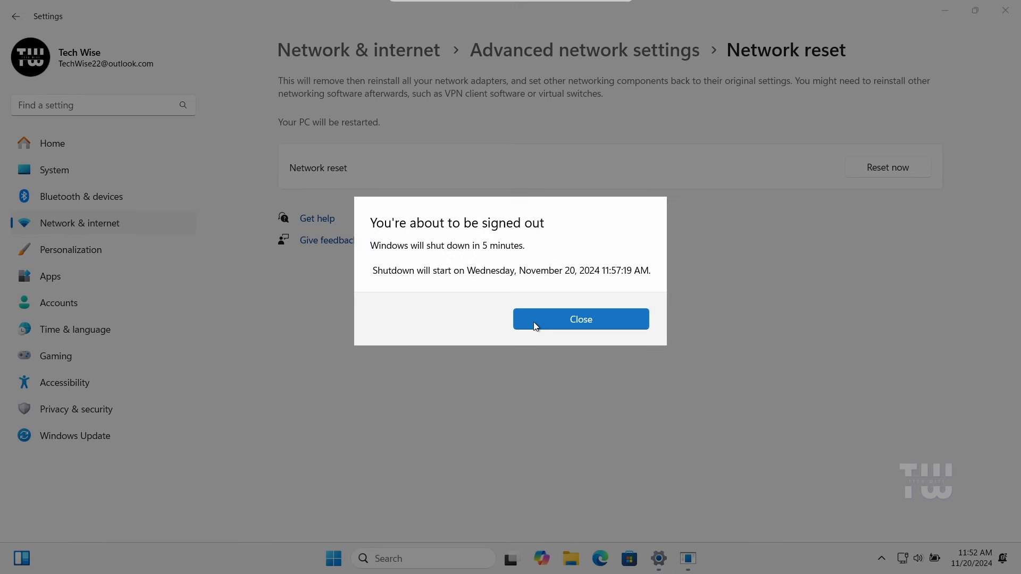
pyautogui.click(580, 320)
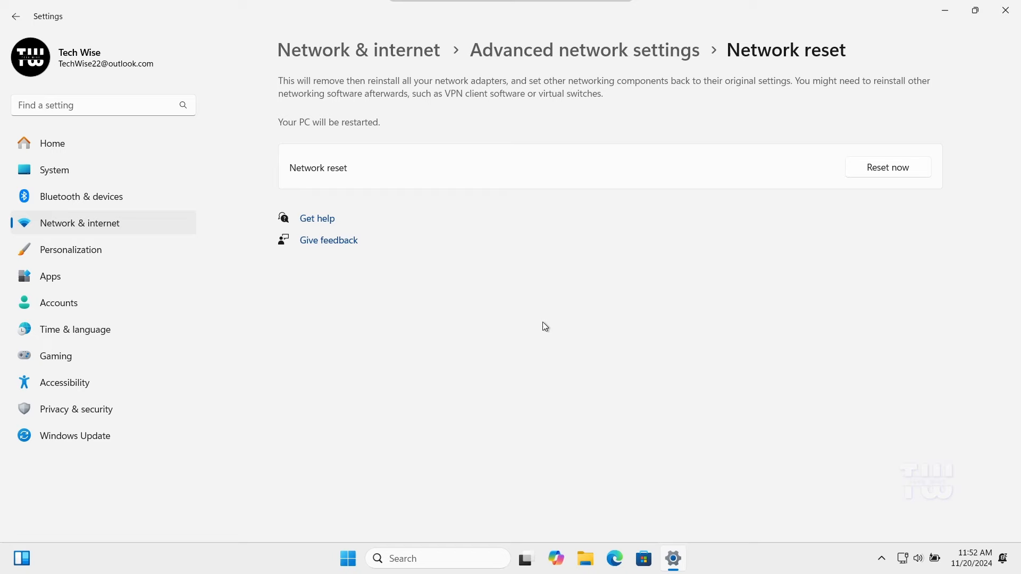
pyautogui.click(1003, 16)
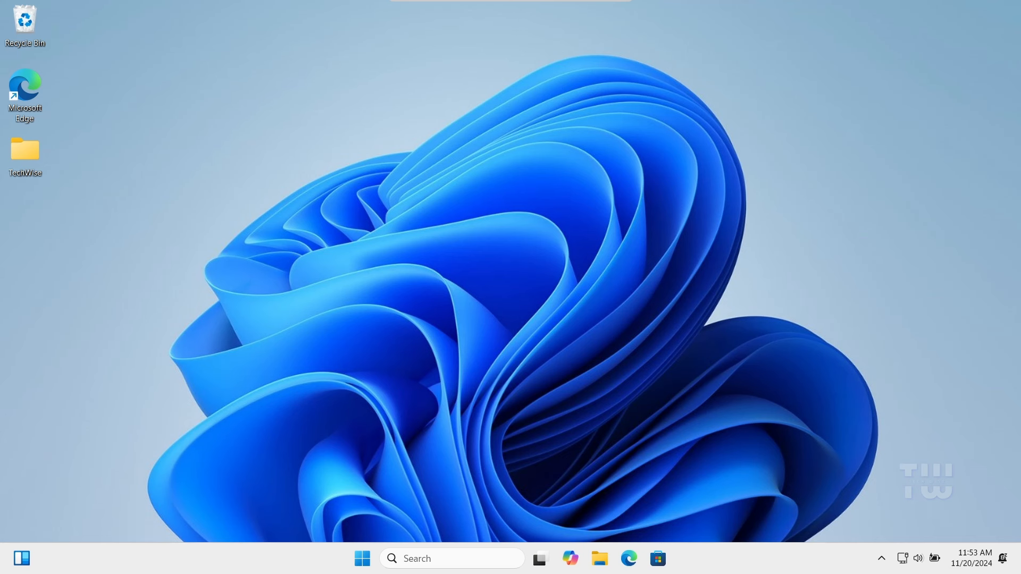
pyautogui.moveTo(822, 364)
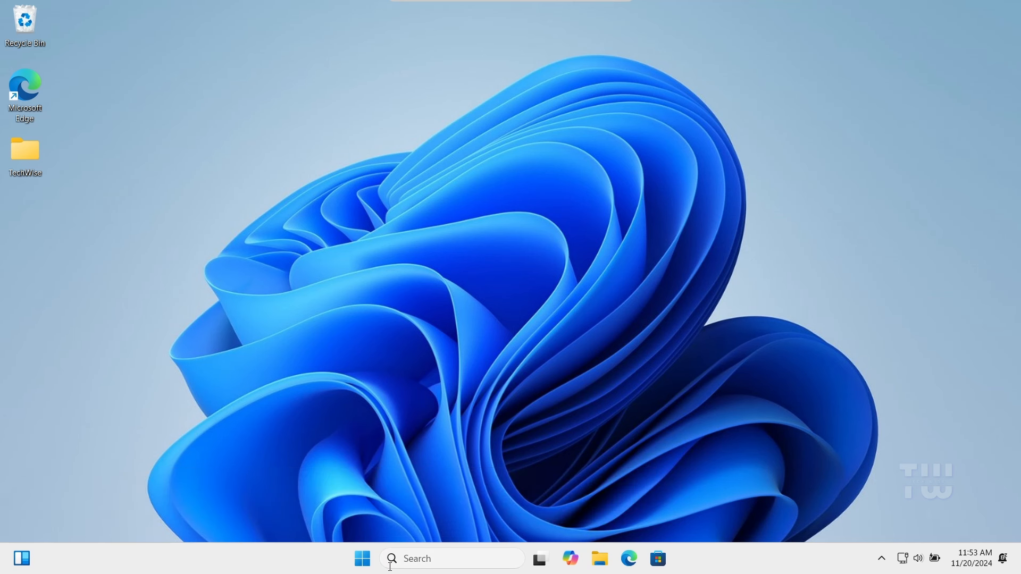
# Step: Launch Device Manager from the Start right-click menu and expand Network adapters
pyautogui.rightClick(361, 559)
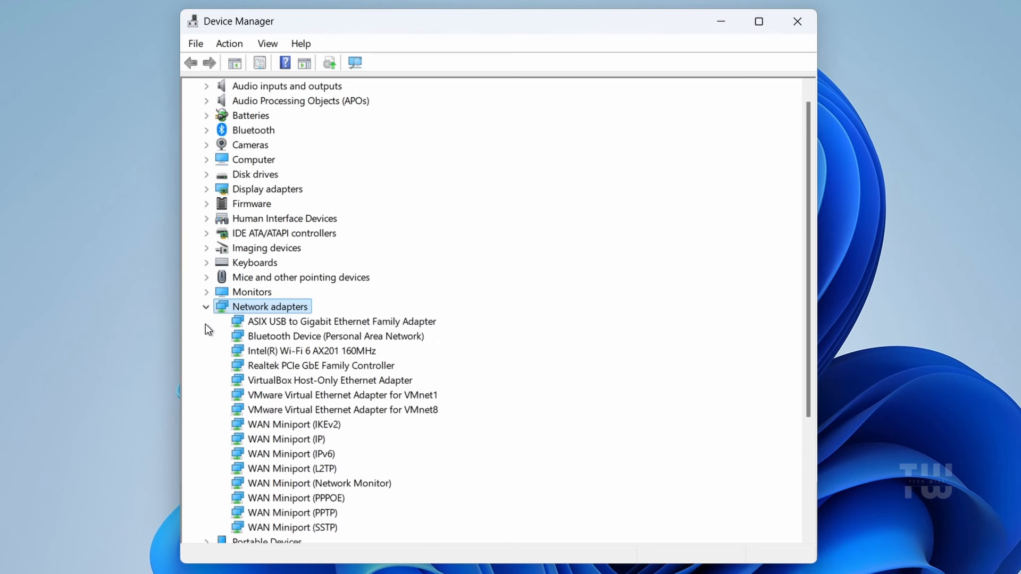
# Step: Update the Intel Wi-Fi 6 AX201 driver with automatic search, then close the result and Device Manager
pyautogui.click(310, 350)
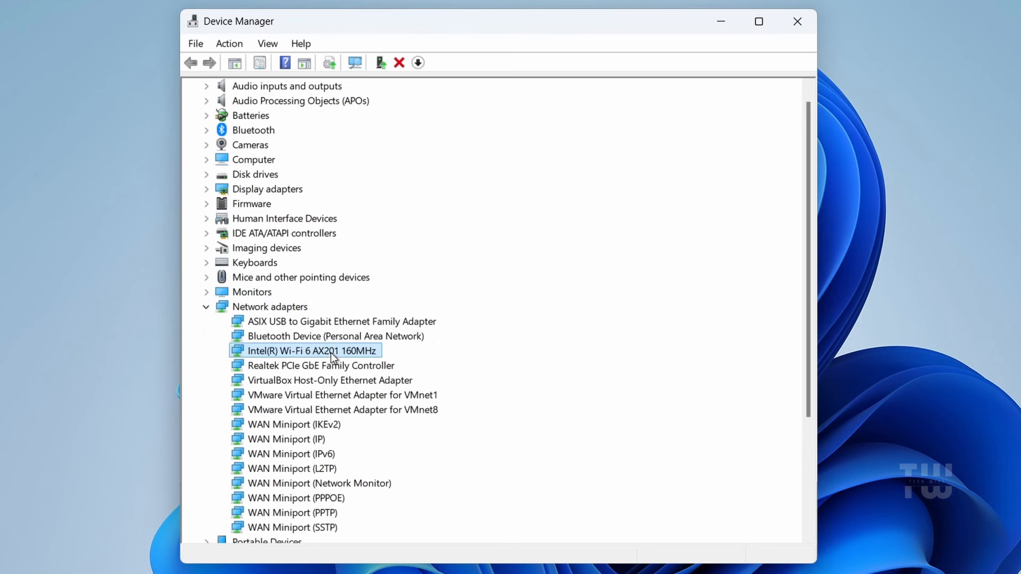
pyautogui.moveTo(316, 358)
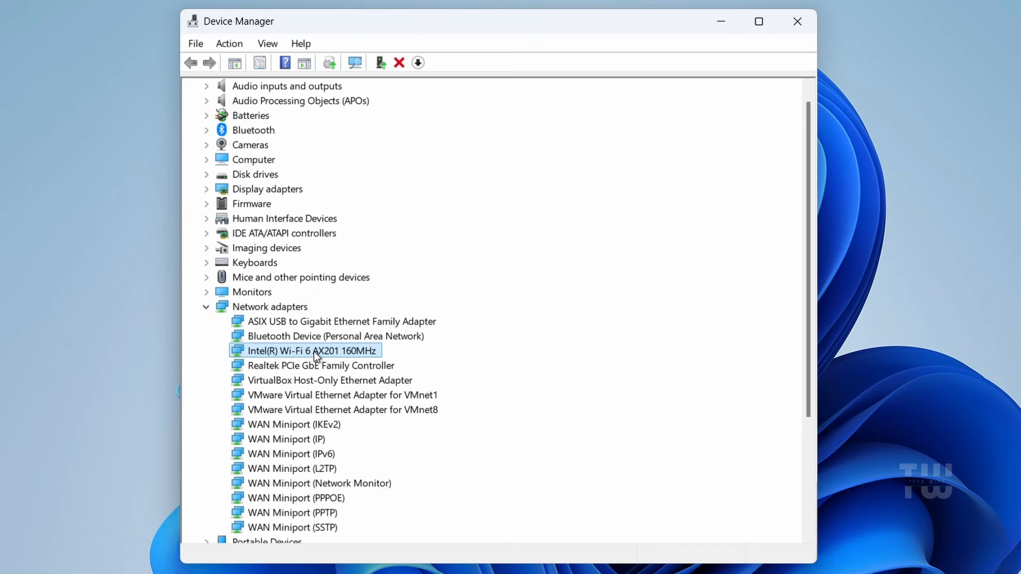
pyautogui.rightClick(312, 350)
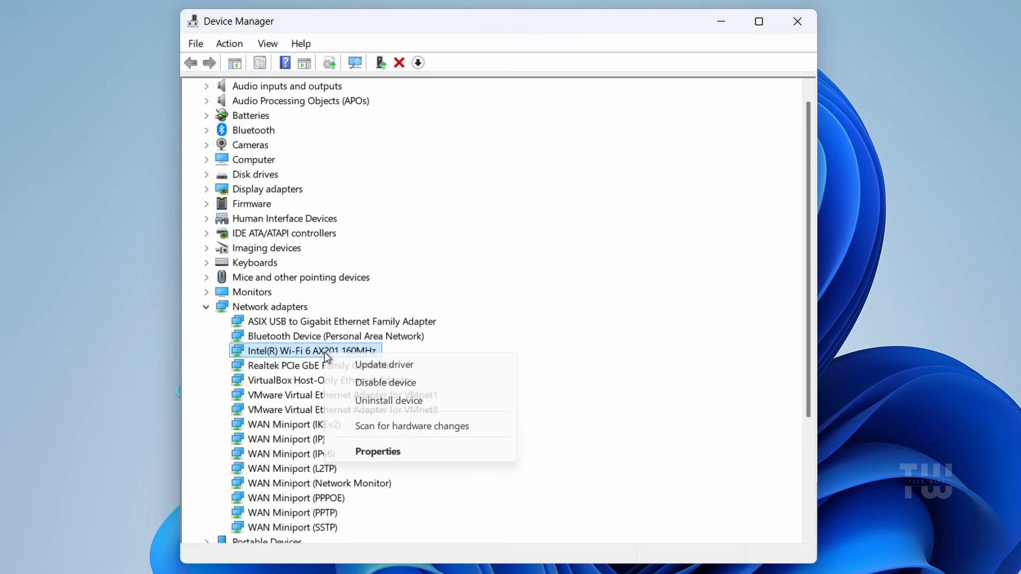
pyautogui.click(384, 365)
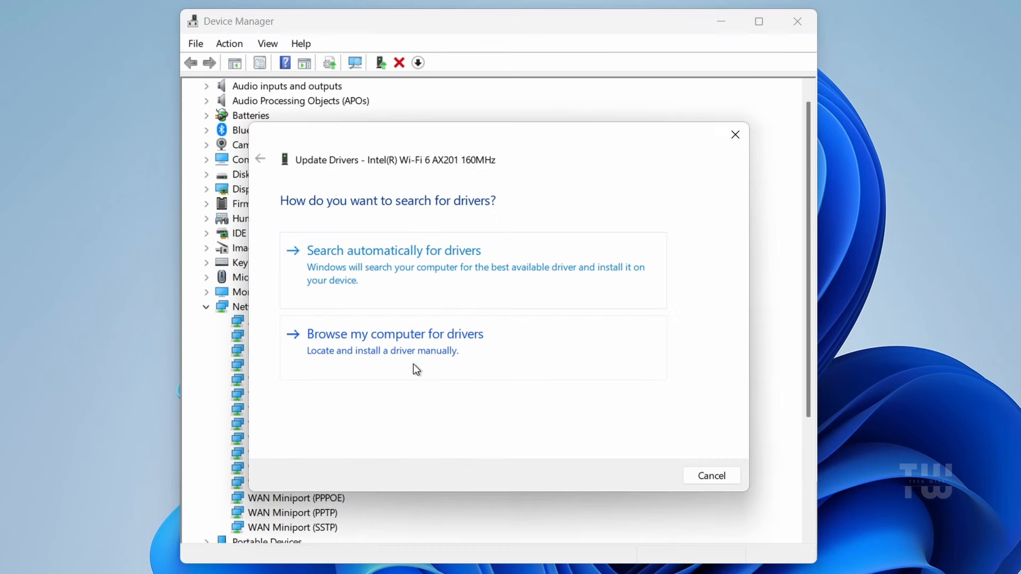
pyautogui.click(392, 250)
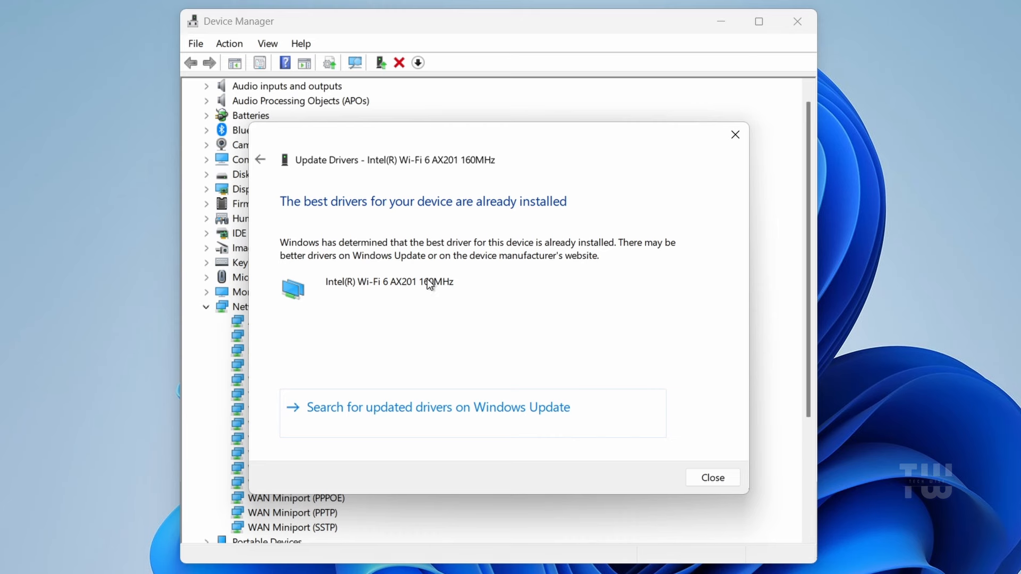
pyautogui.moveTo(350, 214)
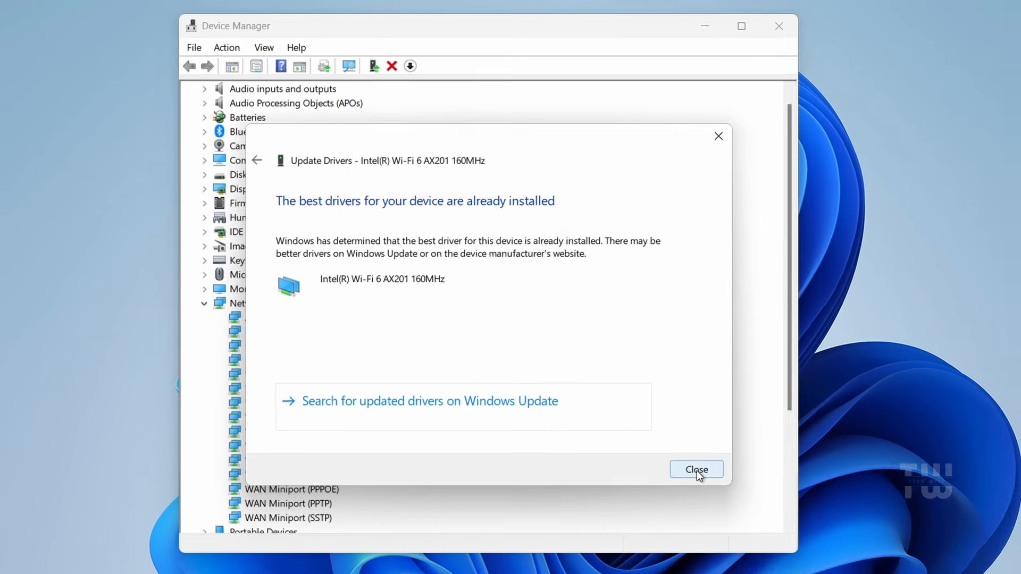
pyautogui.click(695, 469)
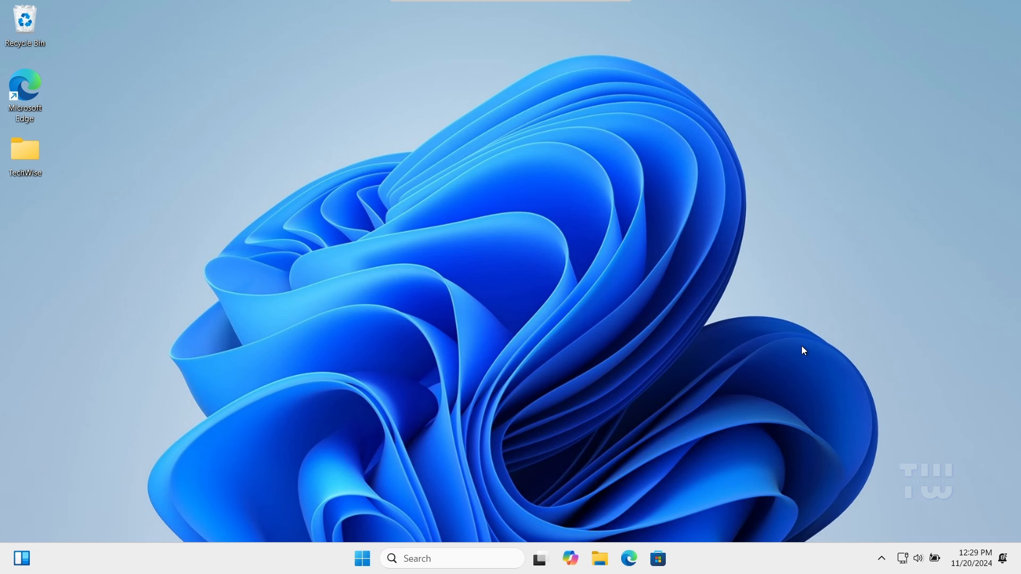
pyautogui.moveTo(480, 487)
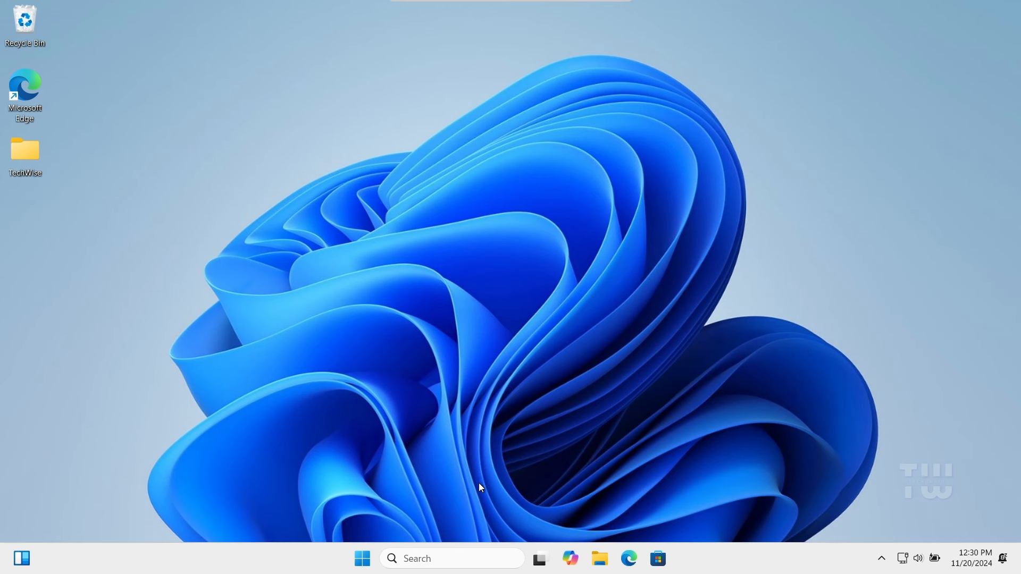
pyautogui.moveTo(454, 555)
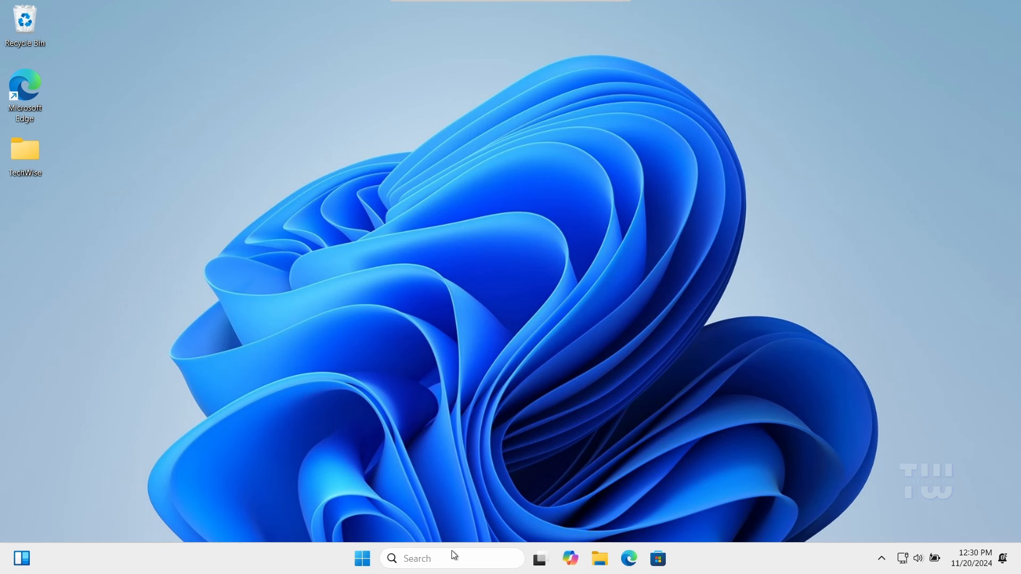
# Step: Search for cmd and launch Command Prompt as administrator, approving the User Account Control prompt
pyautogui.click(451, 558)
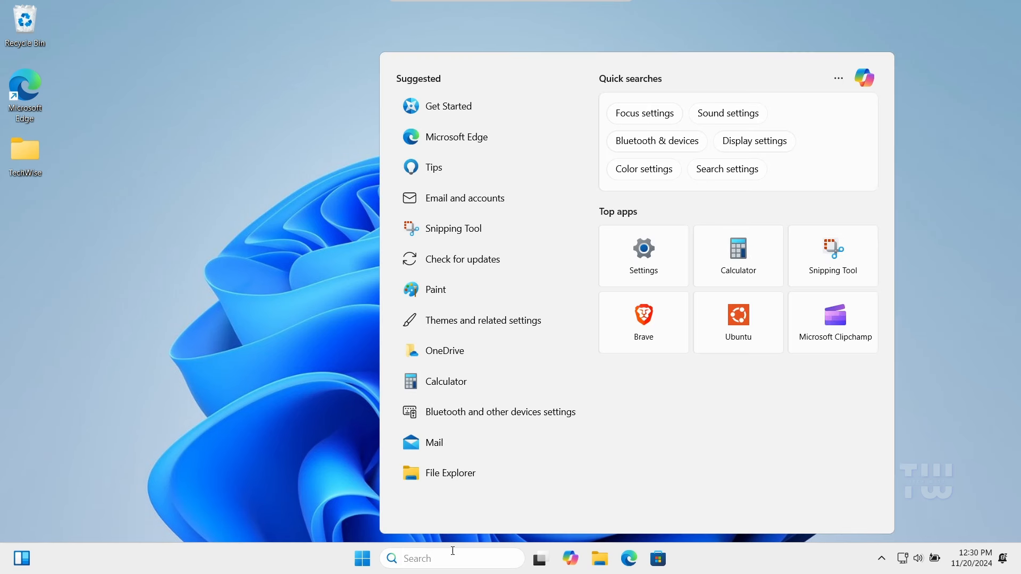
pyautogui.write('cmd')
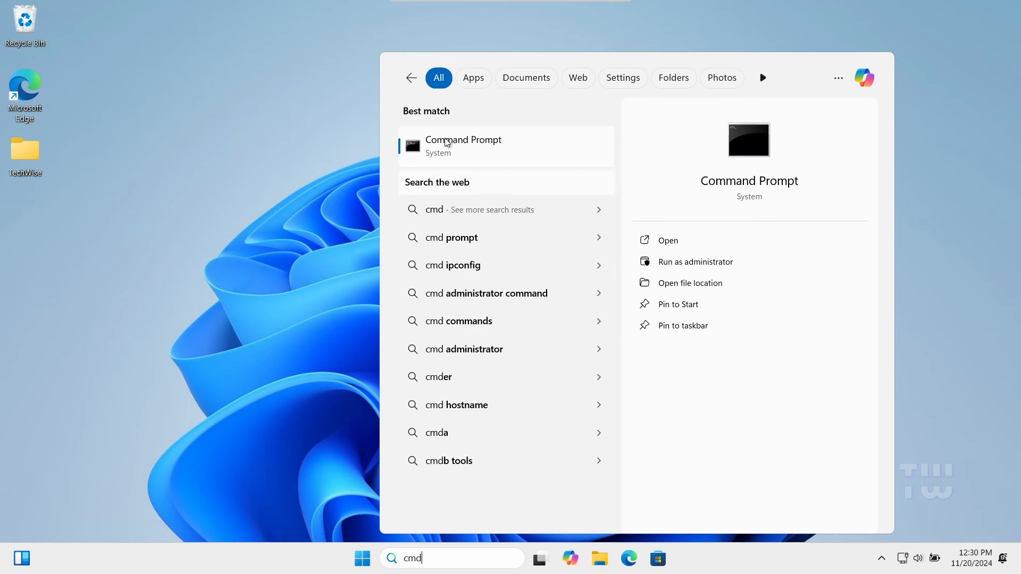
pyautogui.rightClick(462, 145)
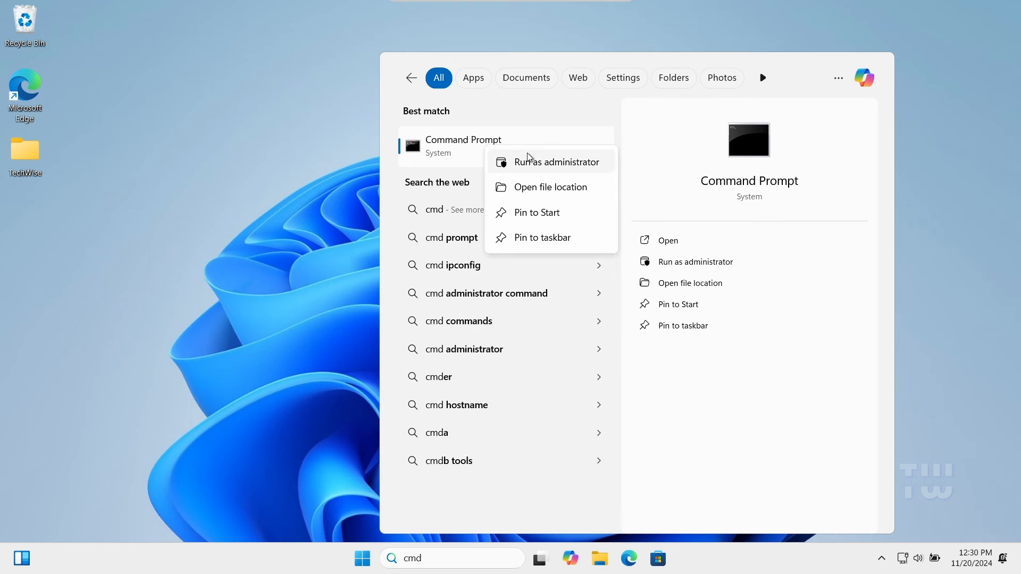
pyautogui.click(556, 162)
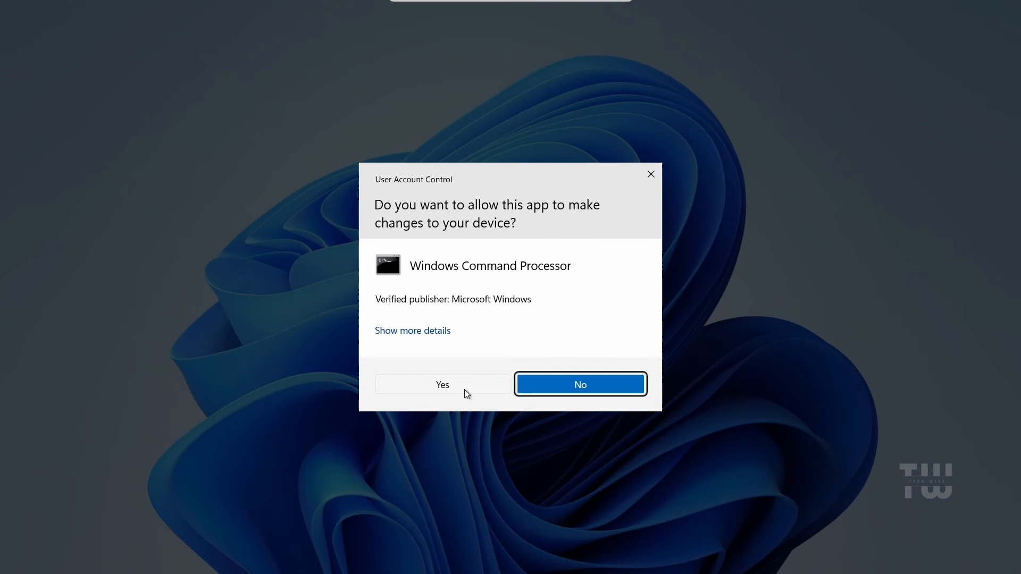
pyautogui.click(443, 384)
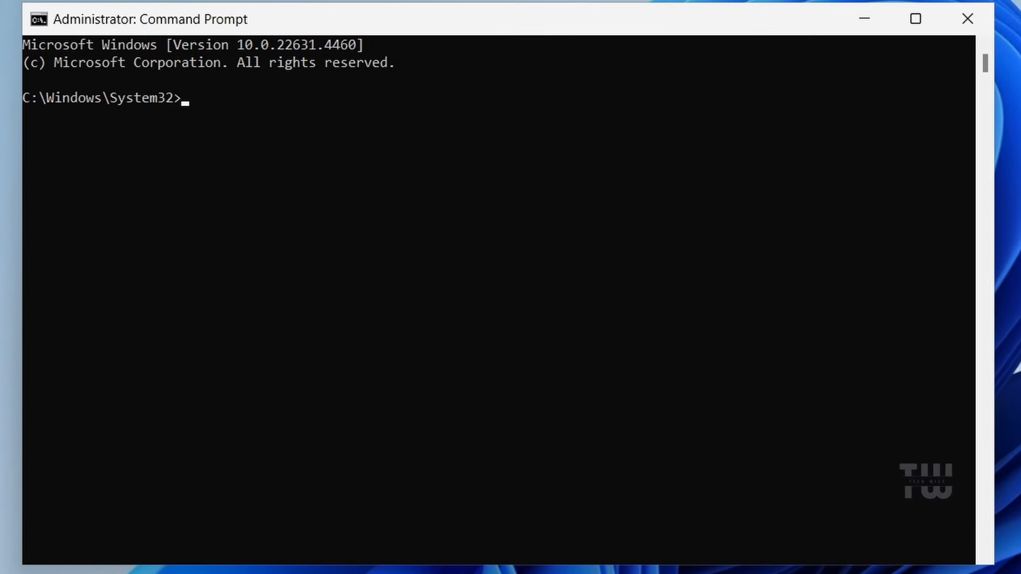
# Step: Run 'netsh int ip reset' to reset the TCP/IP stack
pyautogui.write('netsh')
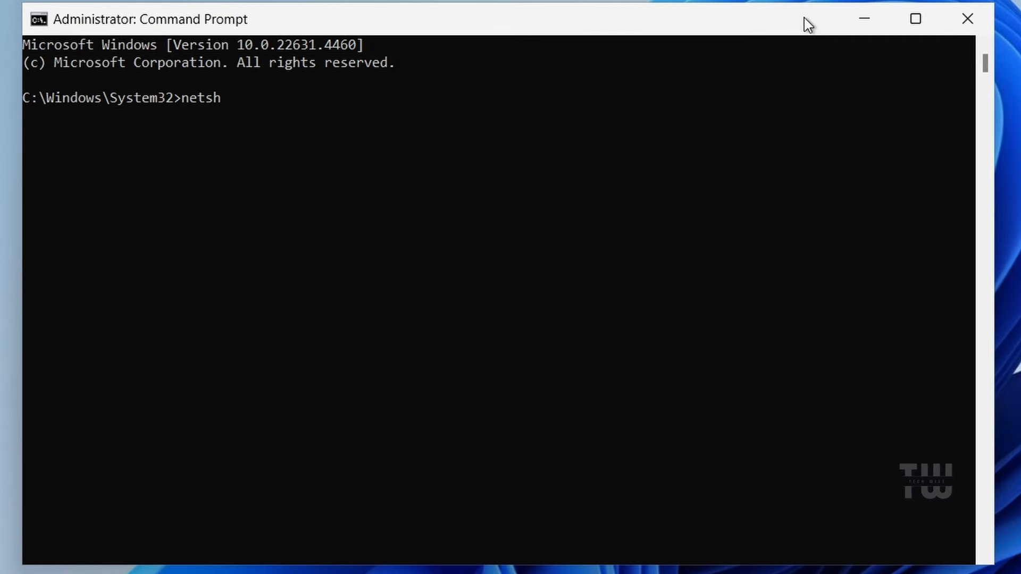
pyautogui.write('int ip re')
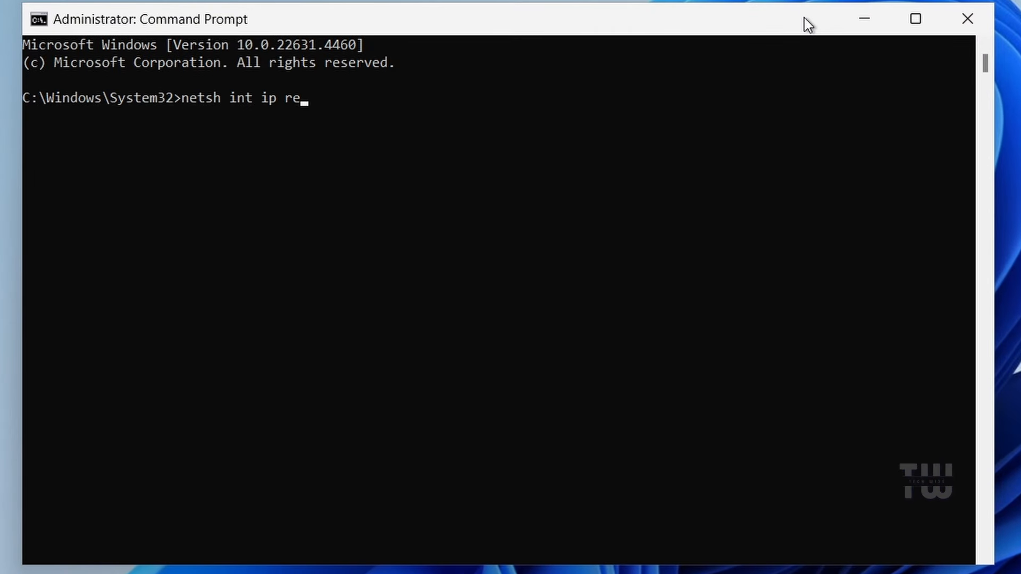
pyautogui.write('set')
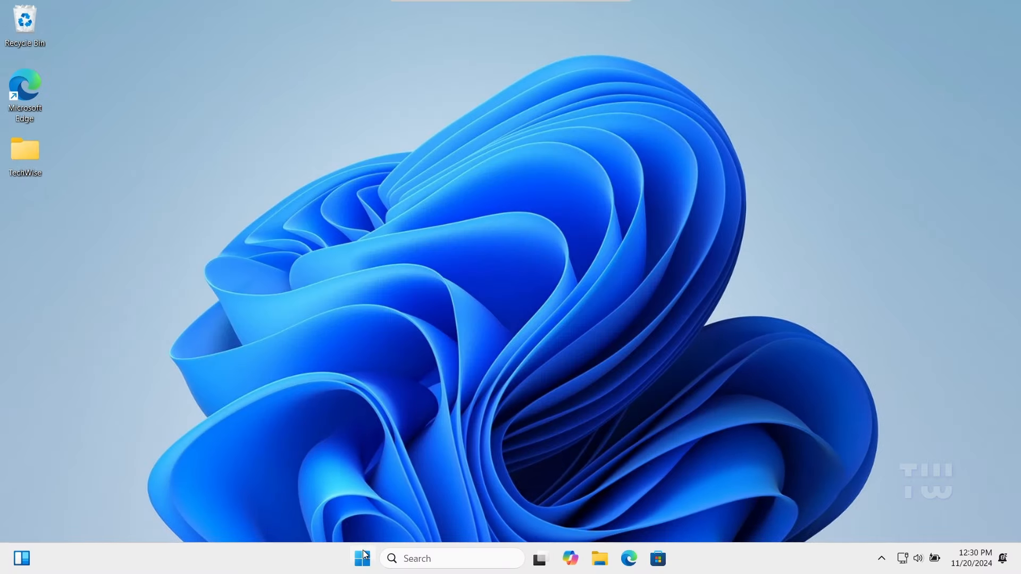
pyautogui.click(677, 512)
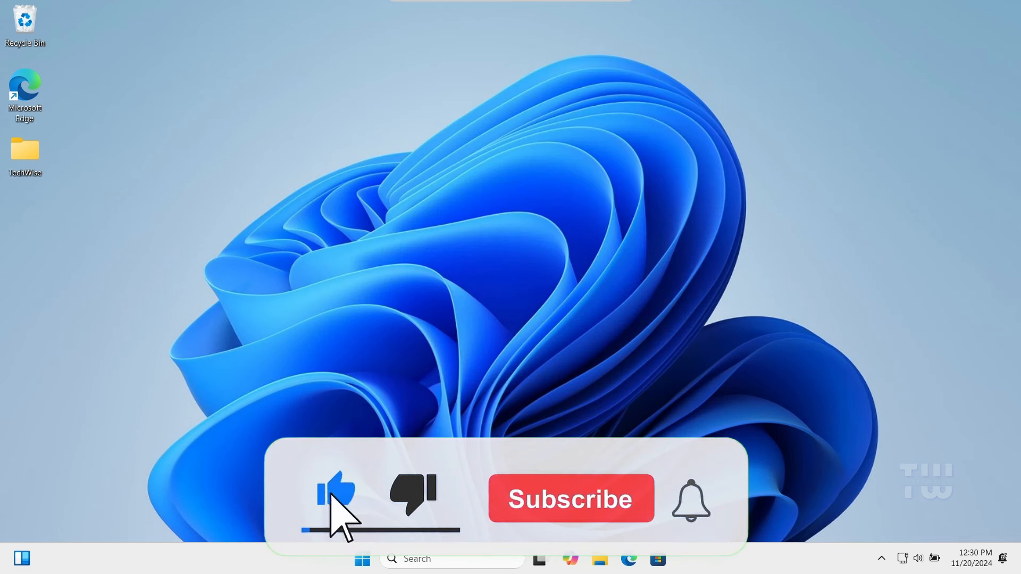
pyautogui.click(570, 498)
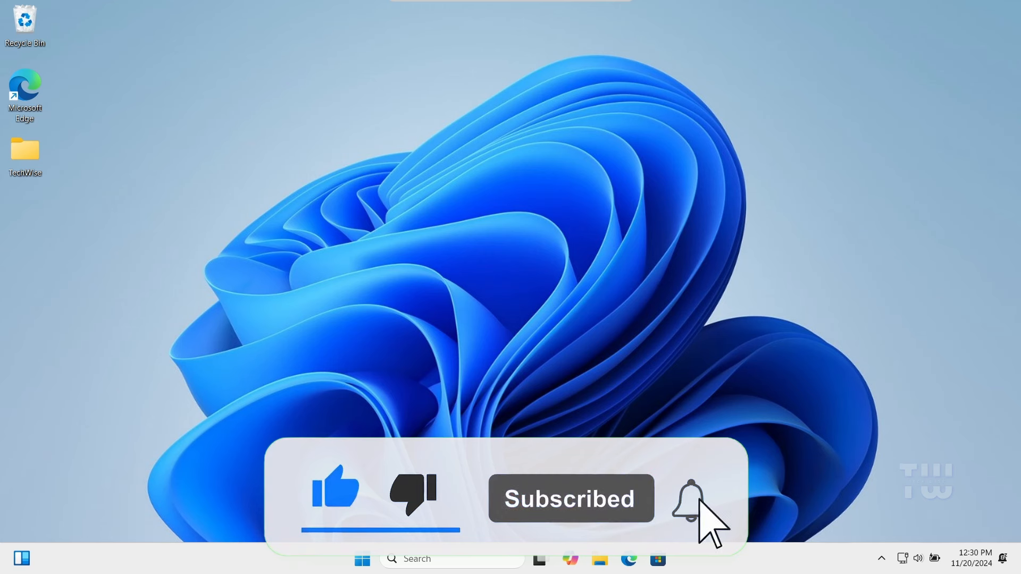
pyautogui.click(691, 498)
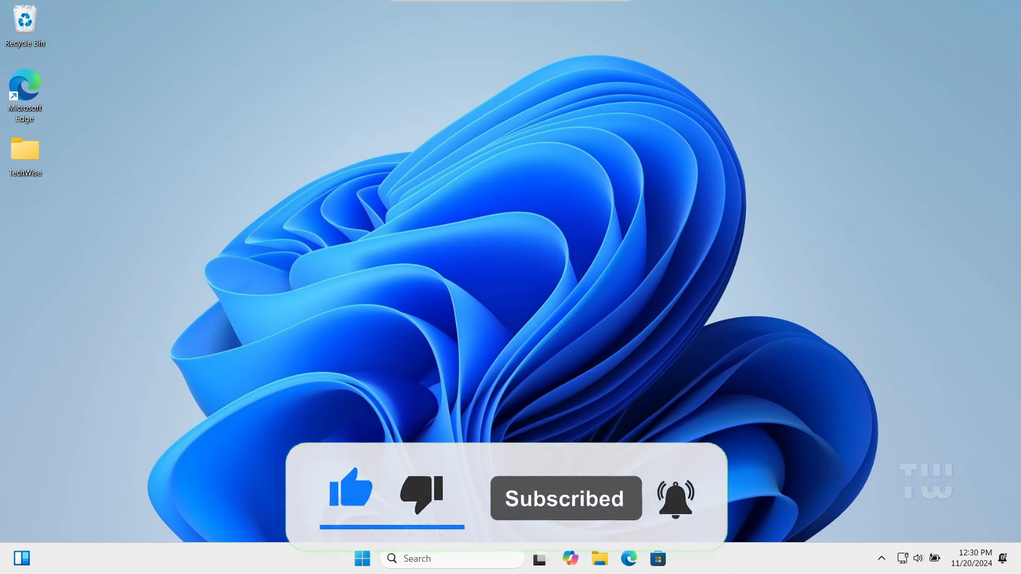